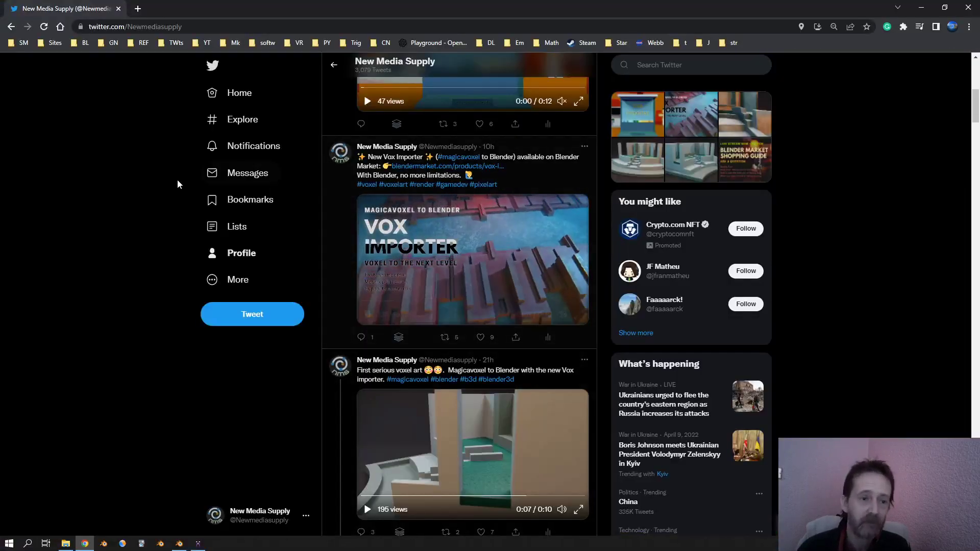
- Leave the Twitter Vox Importer post for MagicaVoxel's empty 40×40×40 project
{"action": "left_click", "coordinate": [178, 543]}
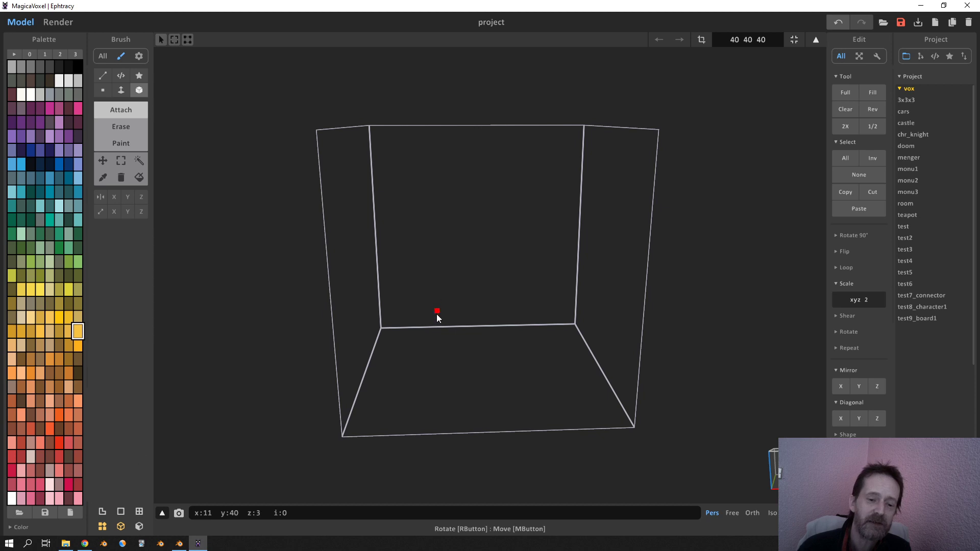
{"action": "mouse_move", "coordinate": [184, 121]}
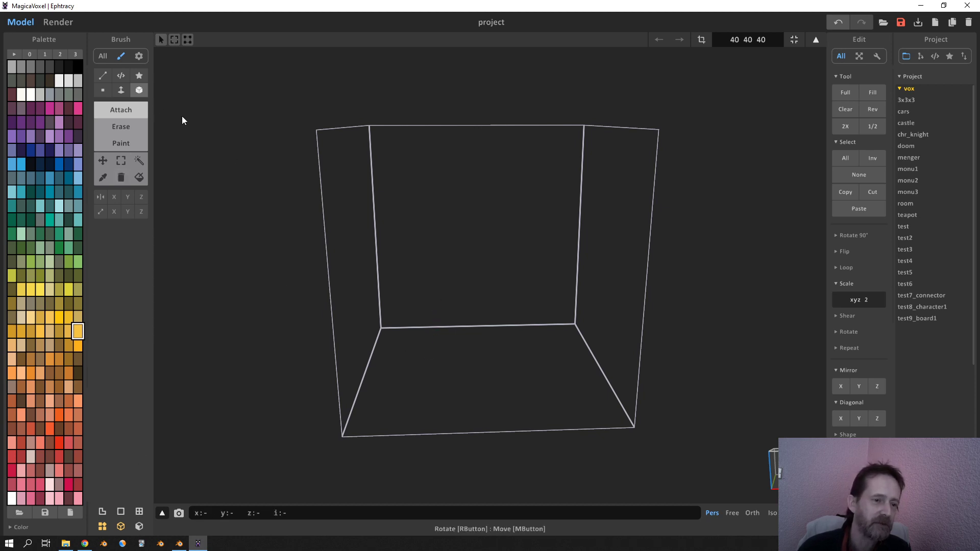
- Place stacked orange voxel slabs on the floor, then switch to the Face brush
{"action": "left_click", "coordinate": [139, 90]}
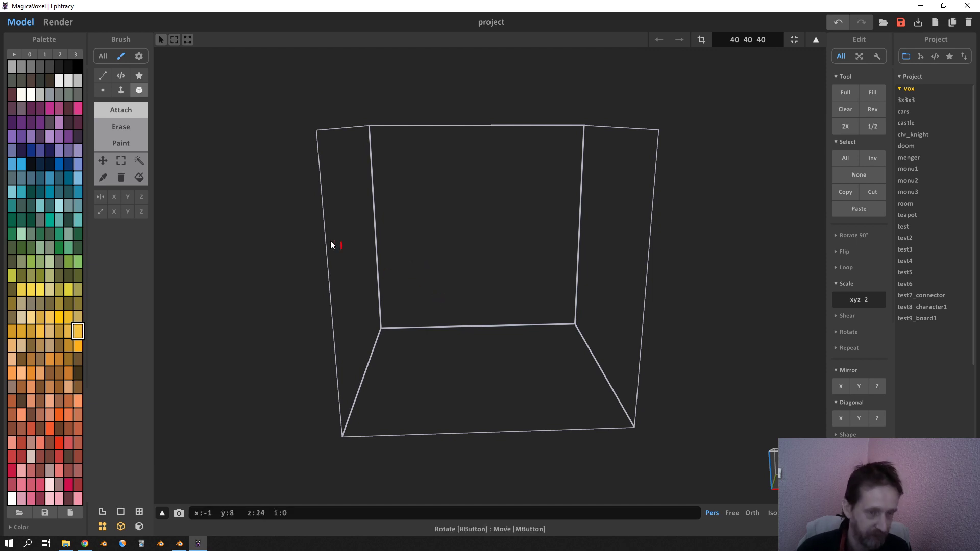
{"action": "left_click", "coordinate": [140, 90]}
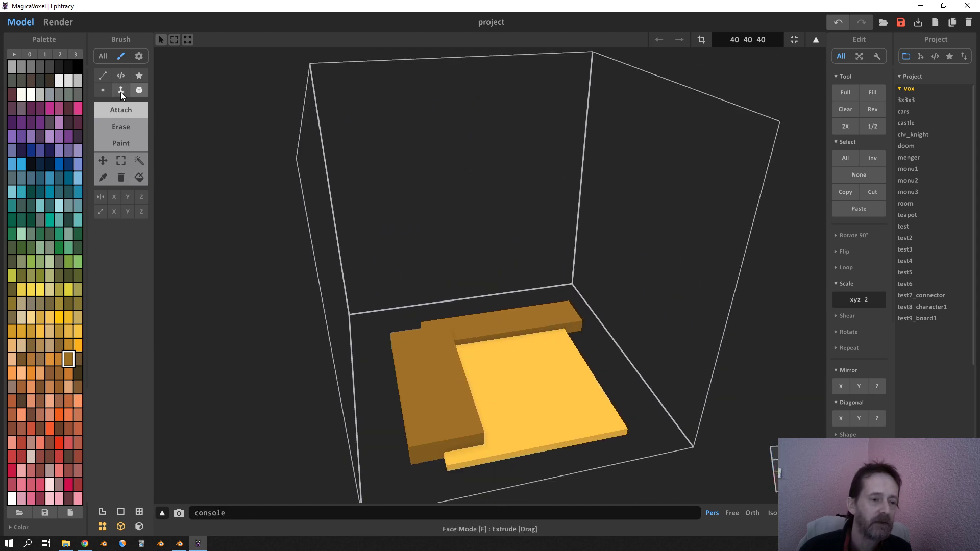
{"action": "left_click", "coordinate": [121, 90]}
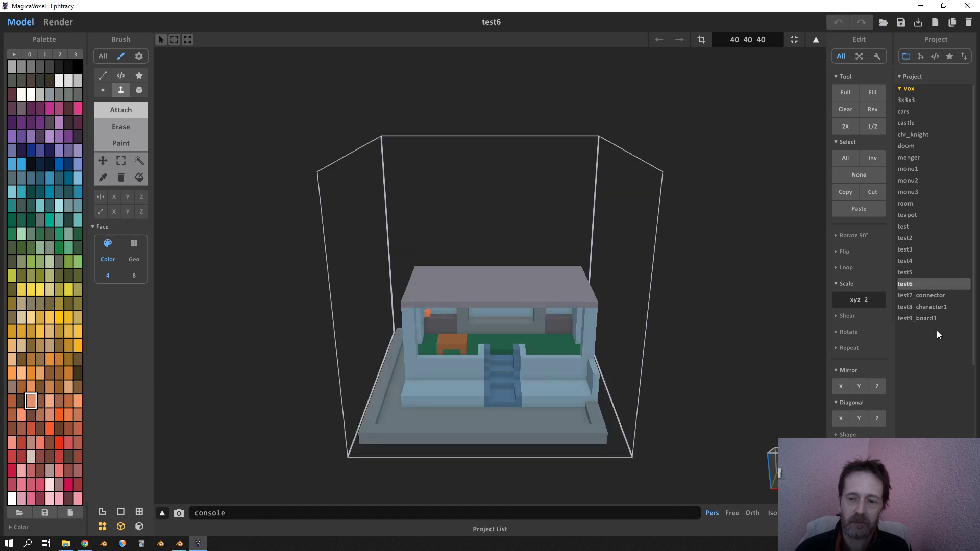
- Open the test3 and menger sample projects, ending back on the test6 house
{"action": "left_click", "coordinate": [905, 272]}
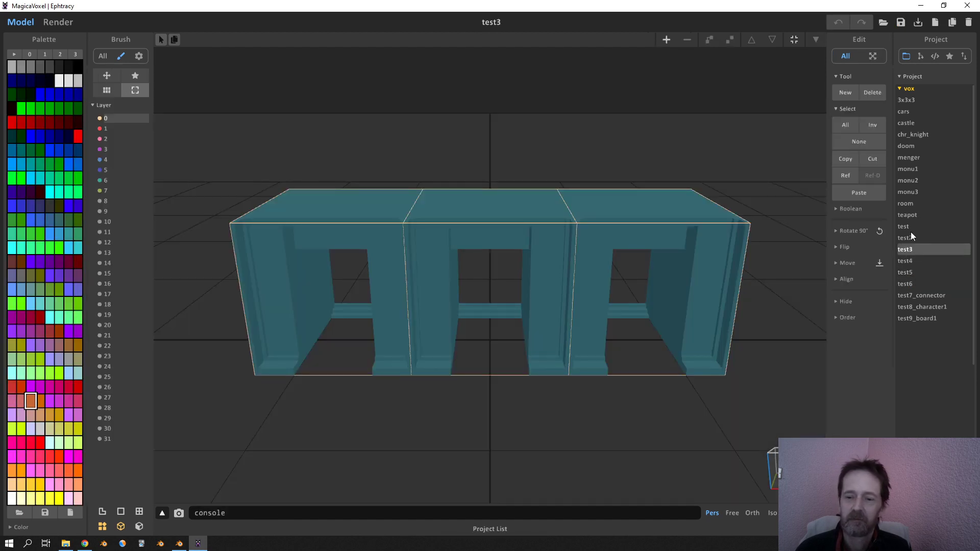
{"action": "left_click", "coordinate": [921, 295]}
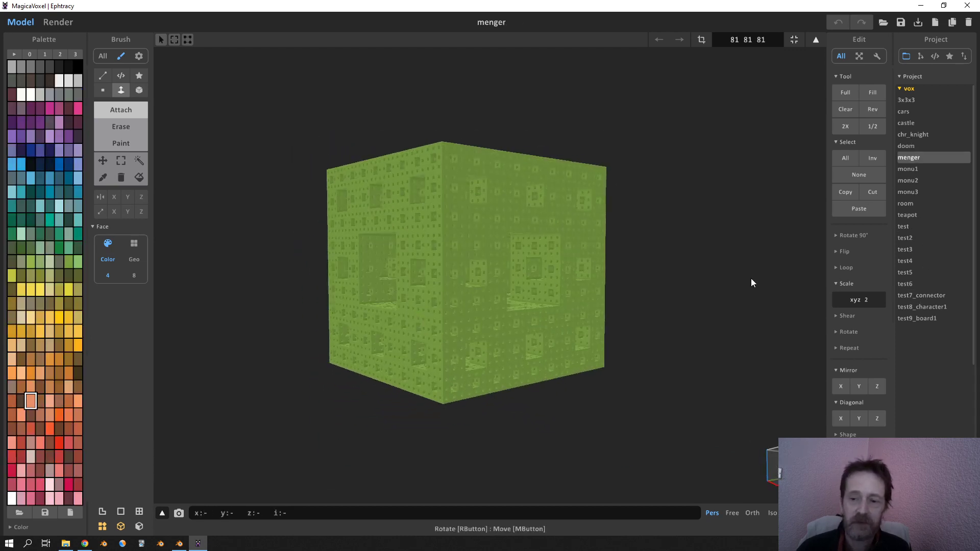
{"action": "left_click", "coordinate": [906, 284]}
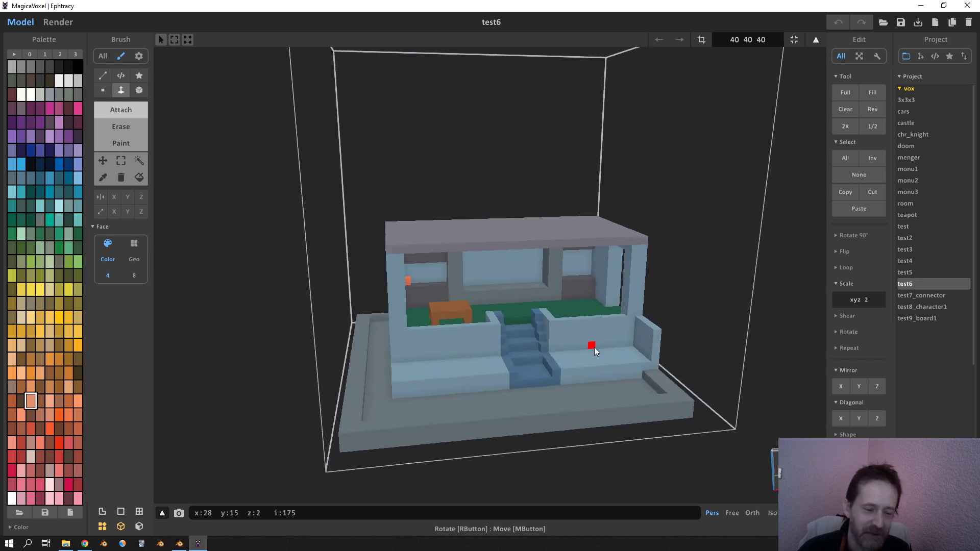
- Import test6.vox from the vox bookmark into the empty Blender scene
{"action": "left_click", "coordinate": [179, 542]}
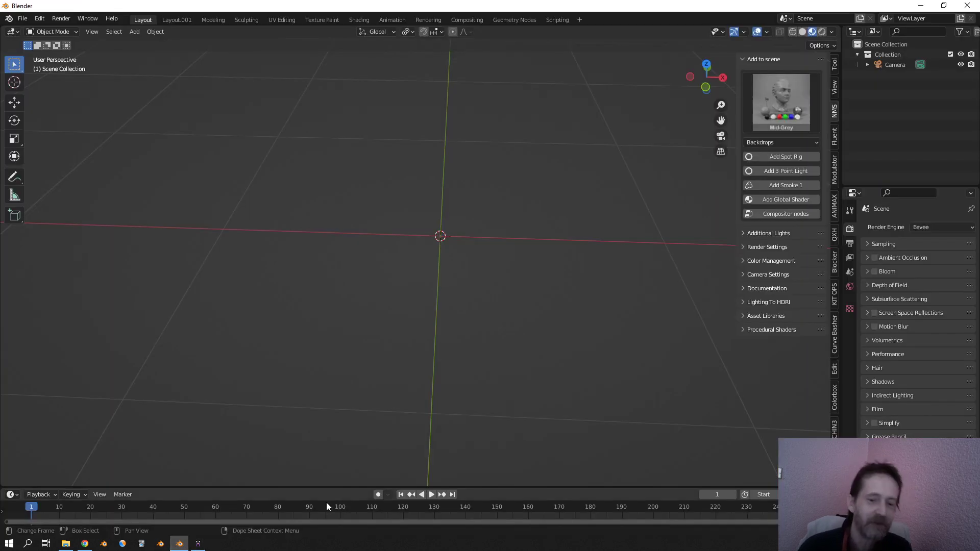
{"action": "left_click", "coordinate": [22, 18]}
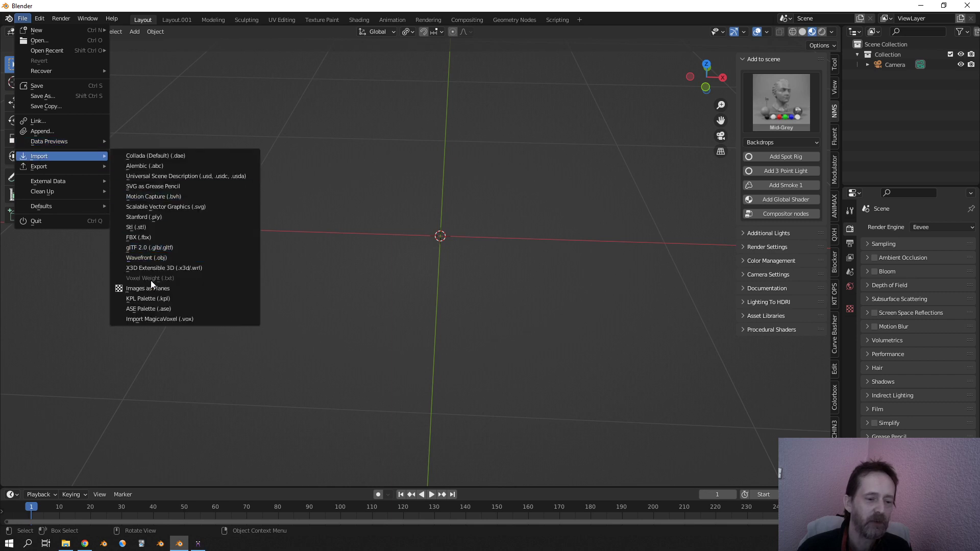
{"action": "mouse_move", "coordinate": [159, 319]}
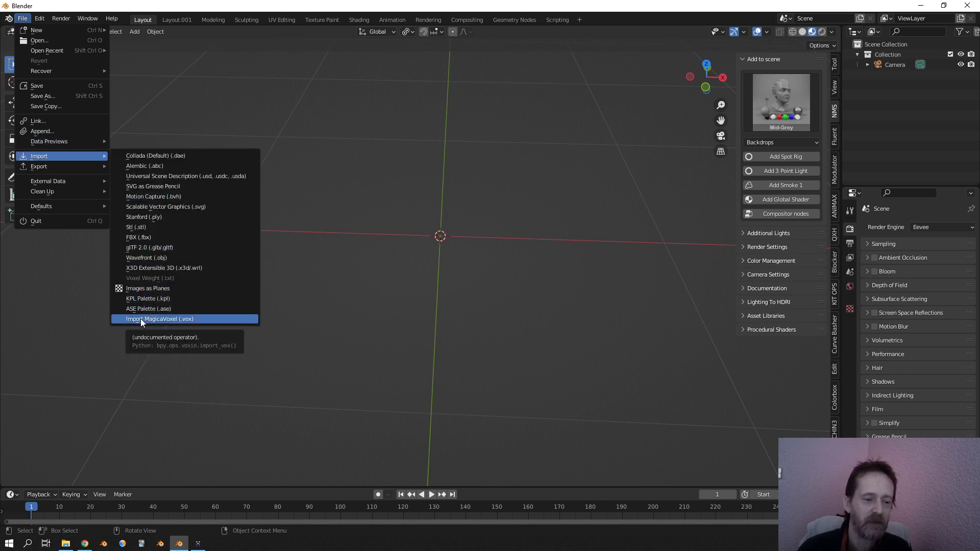
{"action": "left_click", "coordinate": [159, 318]}
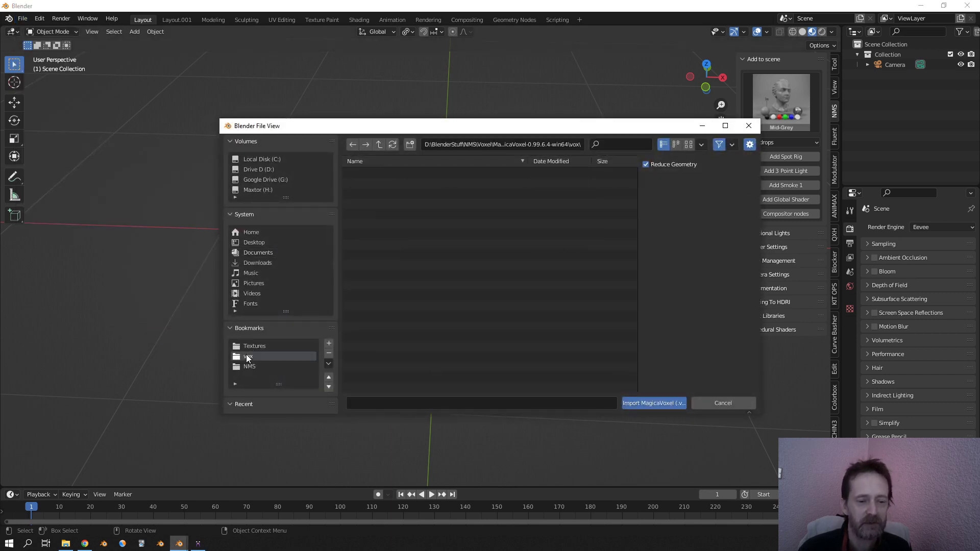
{"action": "left_click", "coordinate": [248, 356]}
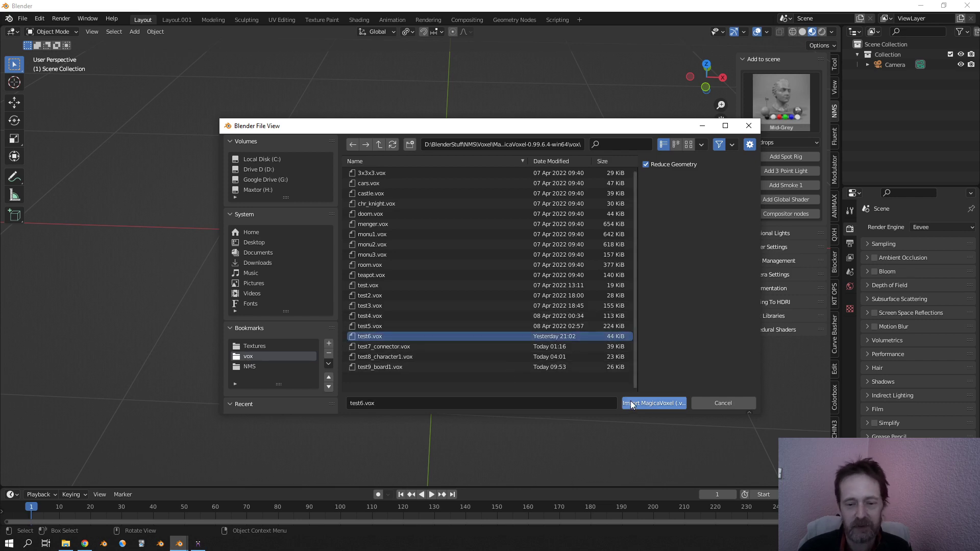
{"action": "left_click", "coordinate": [652, 403]}
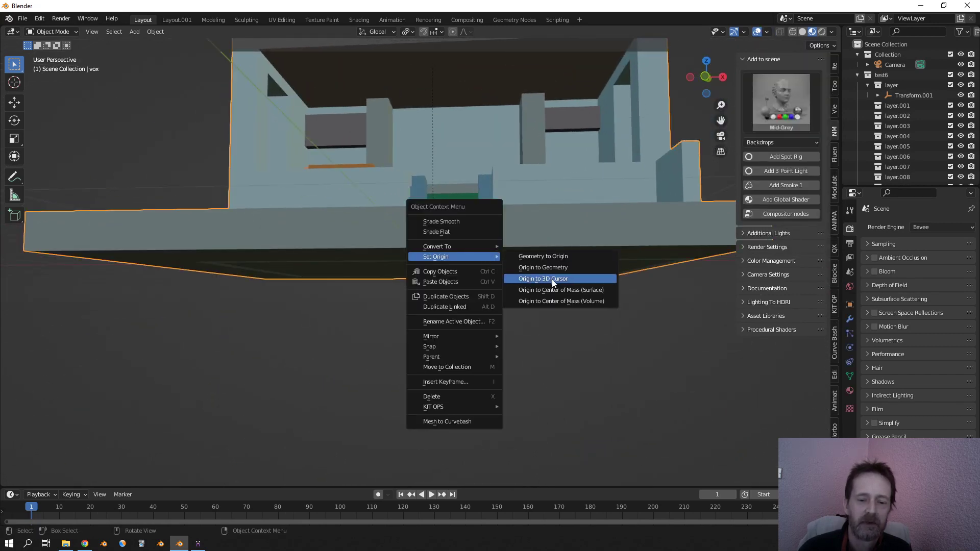
- Set the house's origin to the 3D cursor, then return to test6 in MagicaVoxel
{"action": "left_click", "coordinate": [542, 278]}
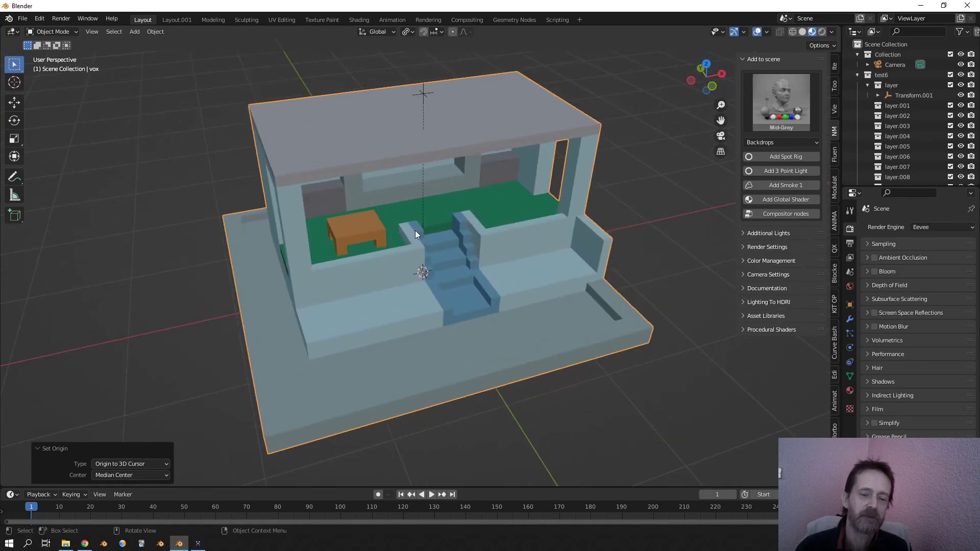
{"action": "left_click", "coordinate": [198, 543]}
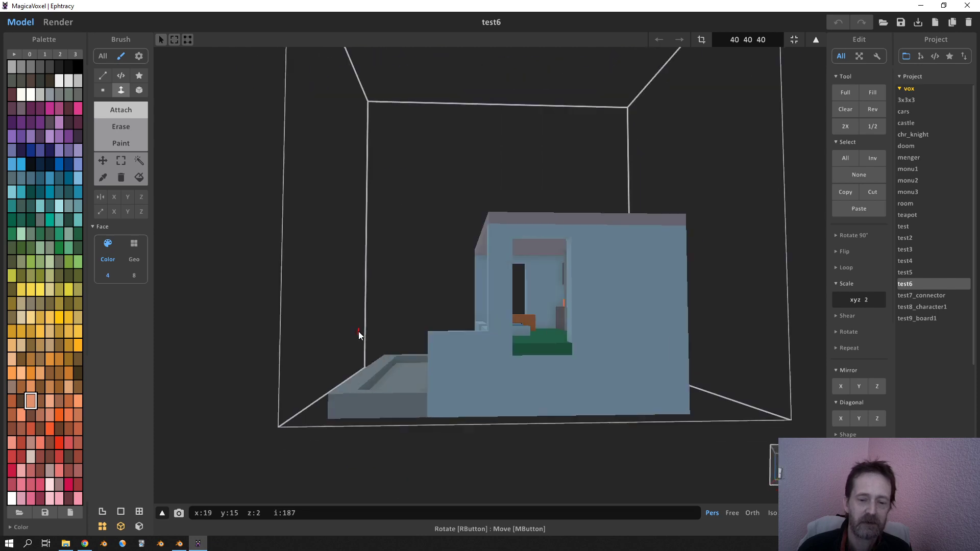
{"action": "left_click", "coordinate": [179, 542]}
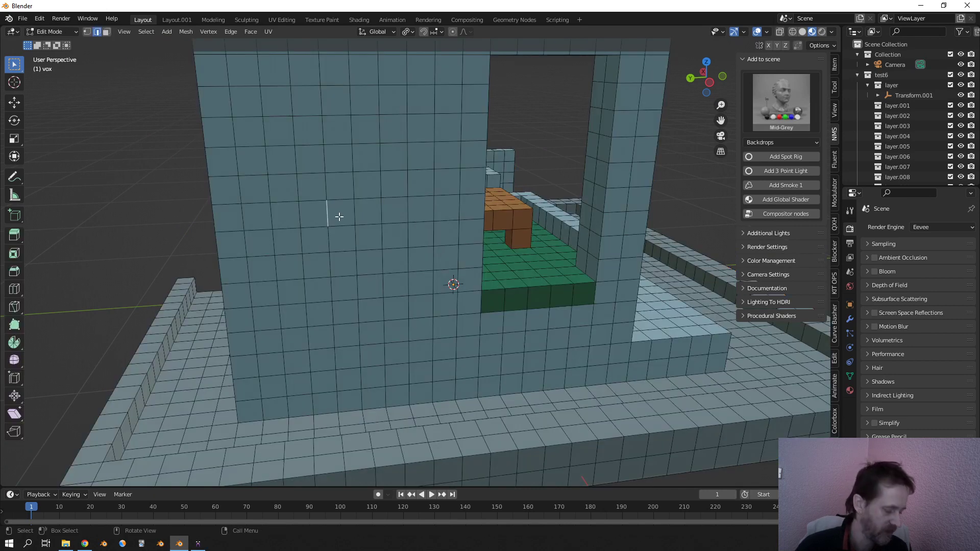
{"action": "mouse_move", "coordinate": [353, 223]}
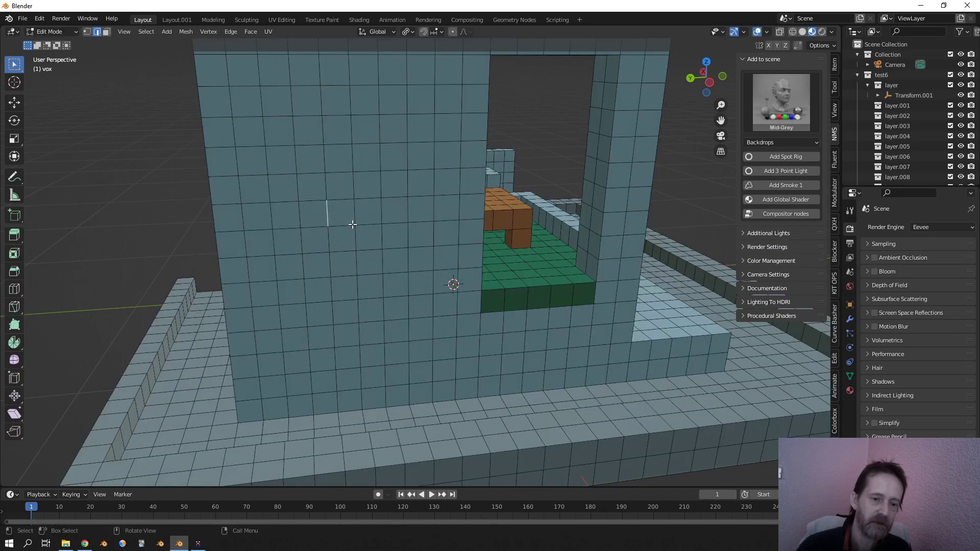
- Inspect the house's voxel faces, then return to Object Mode with a front view
{"action": "key", "text": "g"}
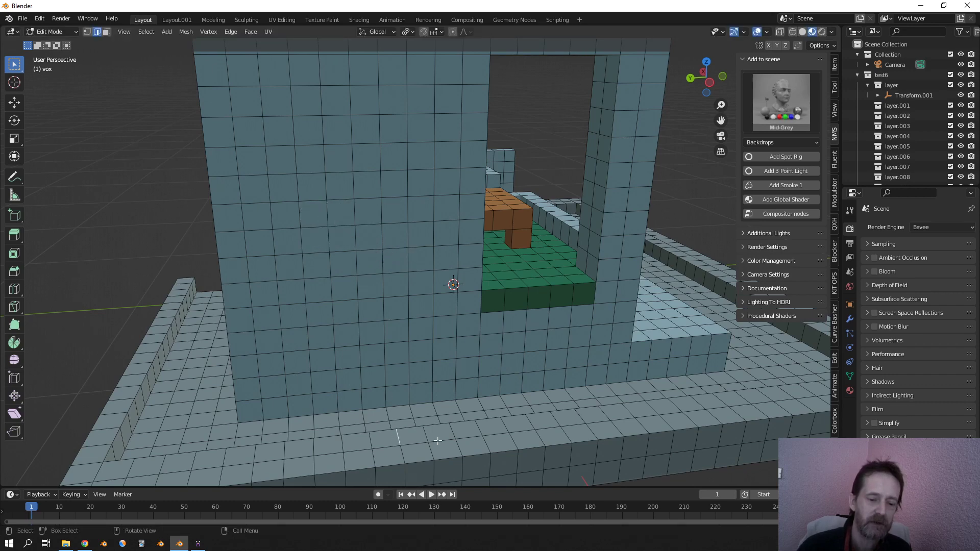
{"action": "key", "text": "g"}
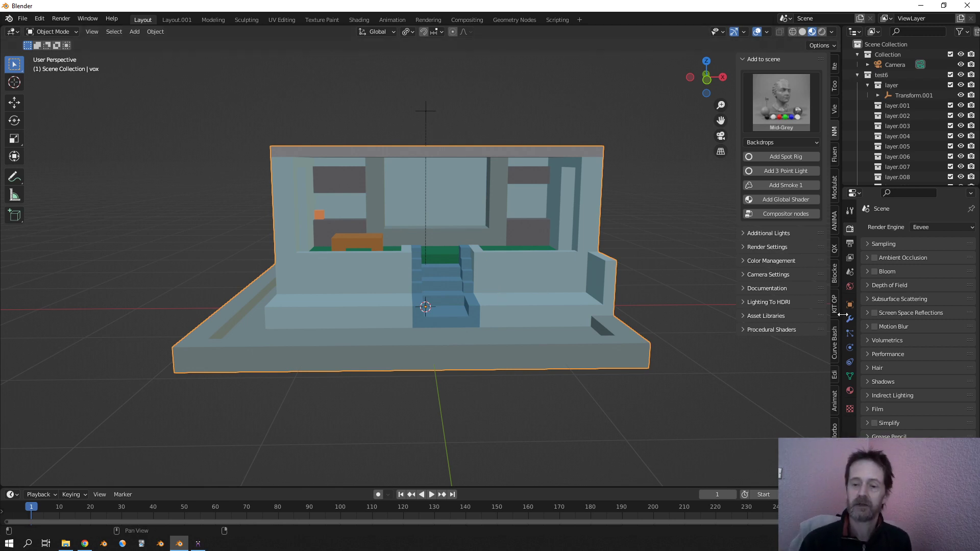
- Add a Simple Deform modifier to the house set to Taper on Z
{"action": "left_click", "coordinate": [916, 227]}
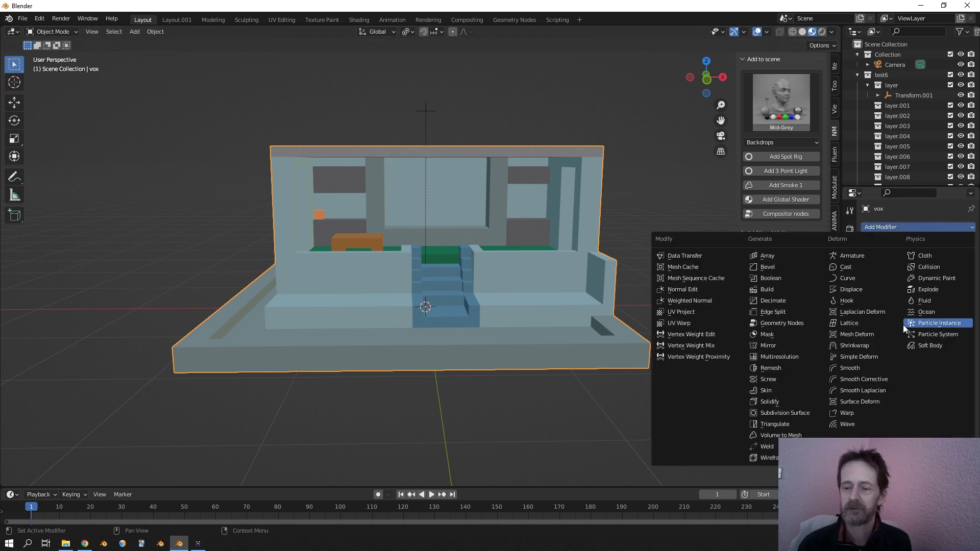
{"action": "left_click", "coordinate": [860, 356]}
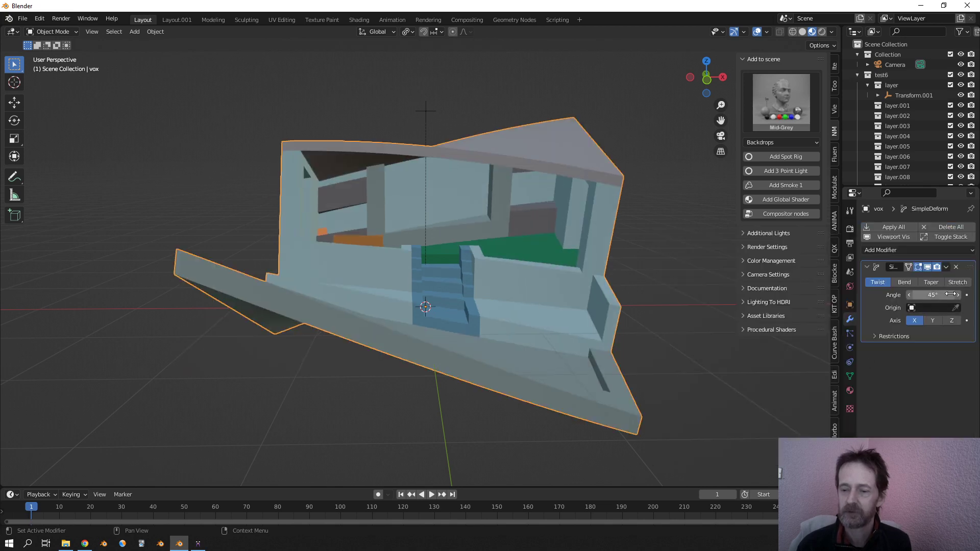
{"action": "left_click", "coordinate": [930, 282]}
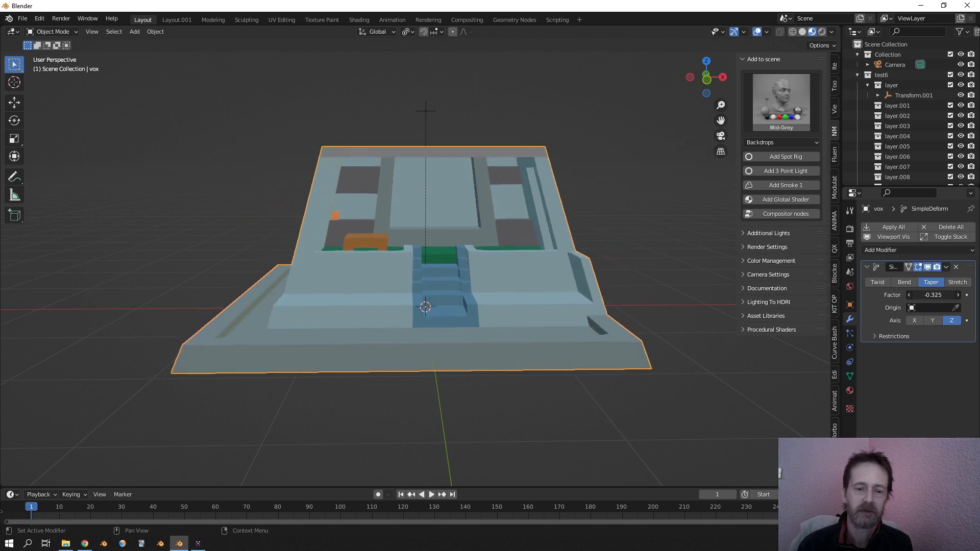
- Duplicate the taper, turn the copy into a 77° Bend, and duplicate the bend
{"action": "left_click", "coordinate": [946, 267]}
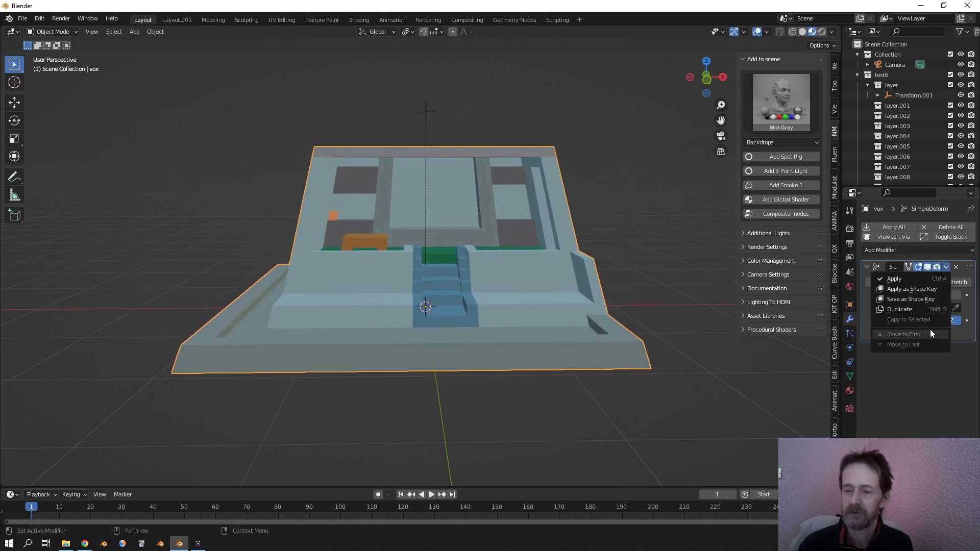
{"action": "left_click", "coordinate": [899, 309]}
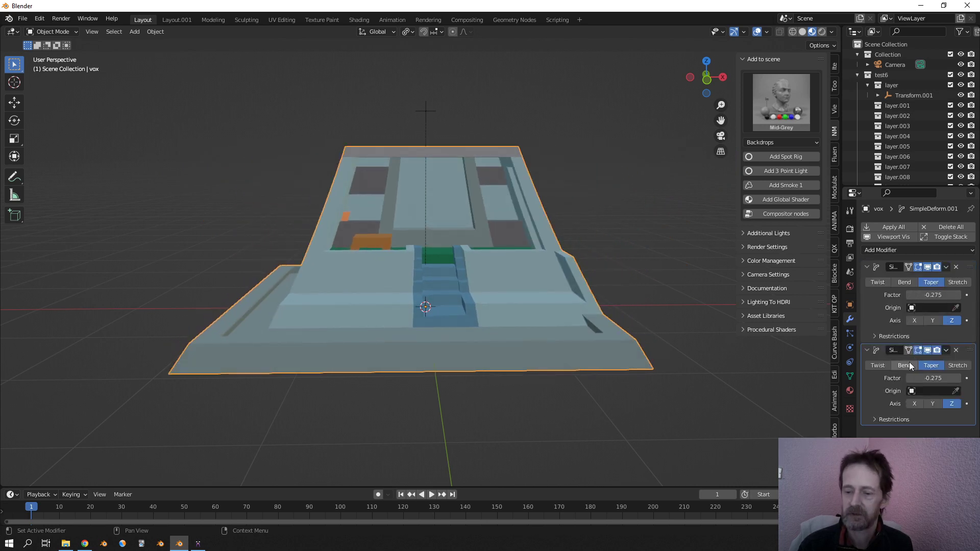
{"action": "left_click", "coordinate": [904, 365]}
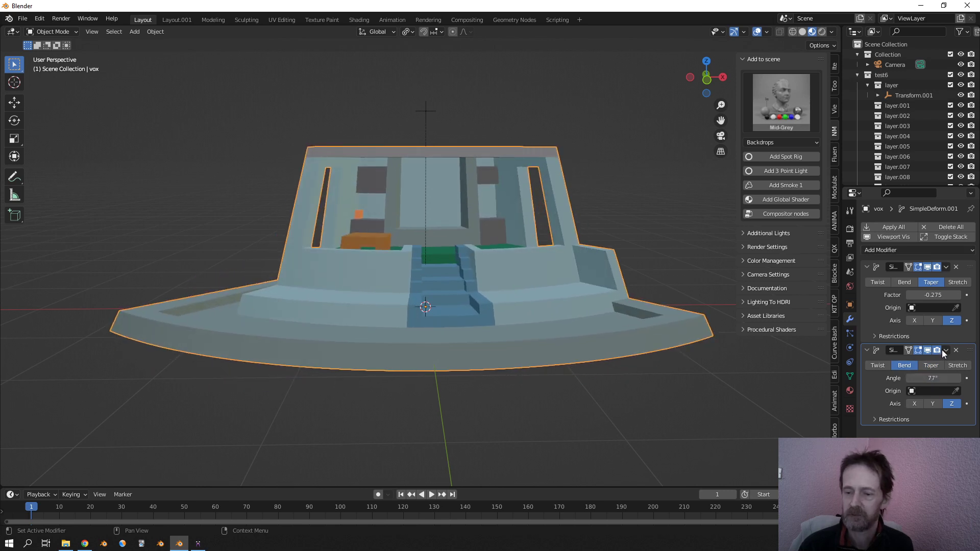
{"action": "left_click", "coordinate": [946, 350]}
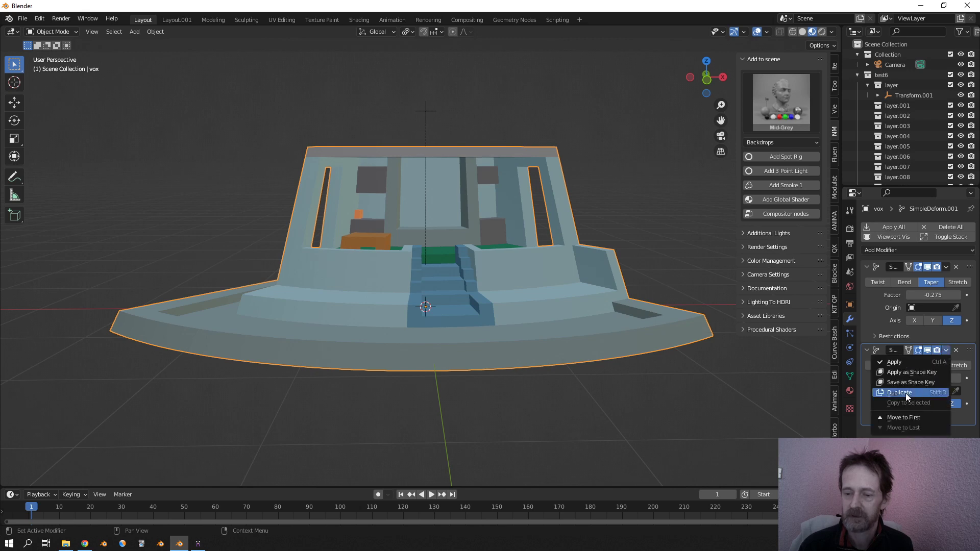
{"action": "left_click", "coordinate": [899, 392]}
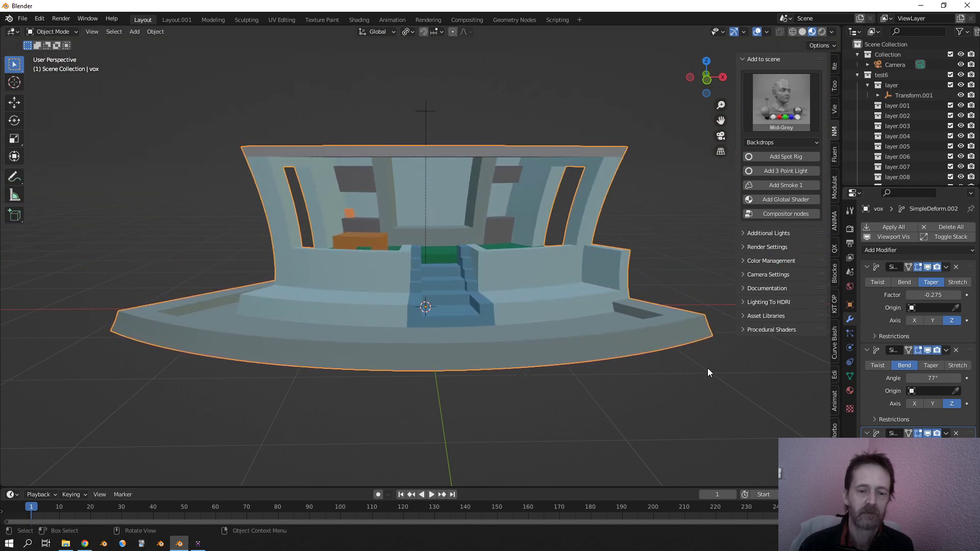
- Add a Displace modifier driven by a Clouds texture to roughen the walls
{"action": "left_click", "coordinate": [881, 250]}
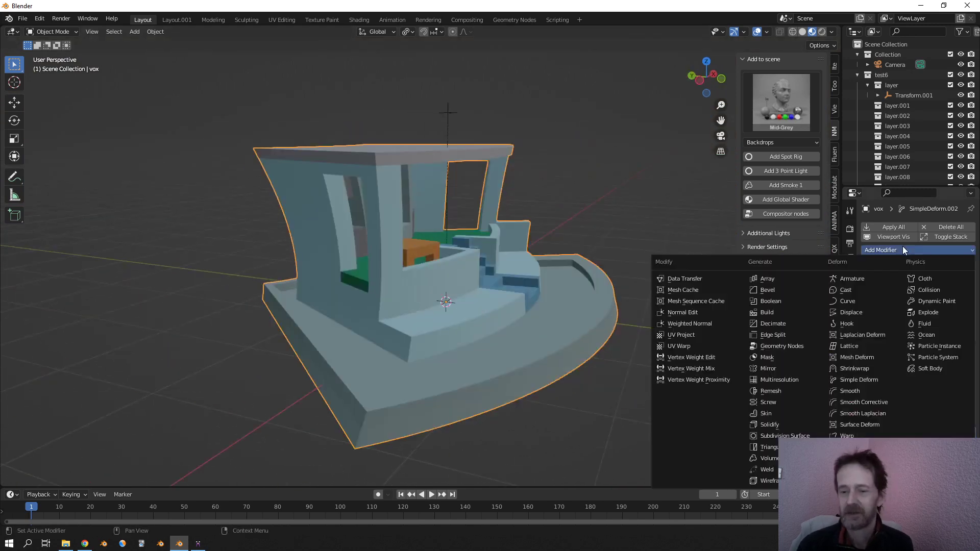
{"action": "mouse_move", "coordinate": [847, 323]}
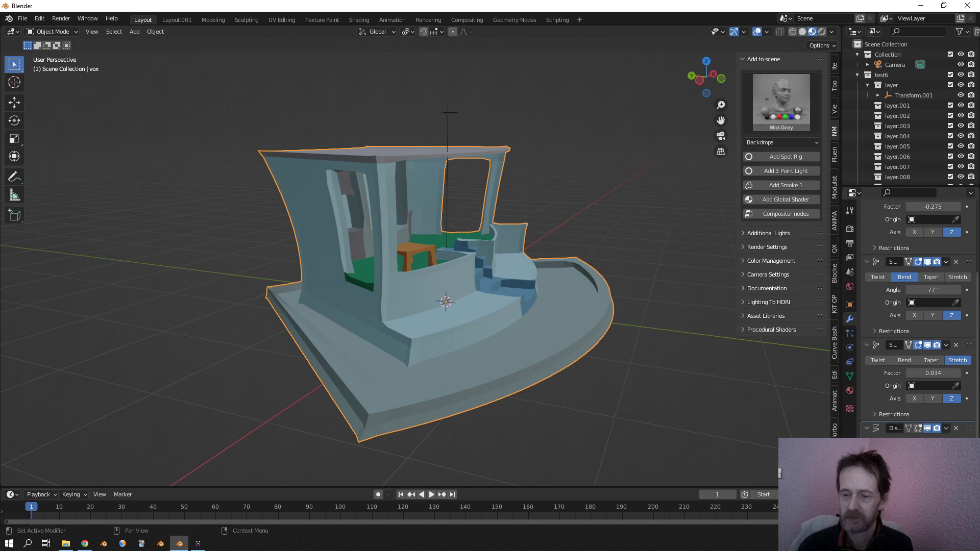
{"action": "left_click", "coordinate": [931, 258]}
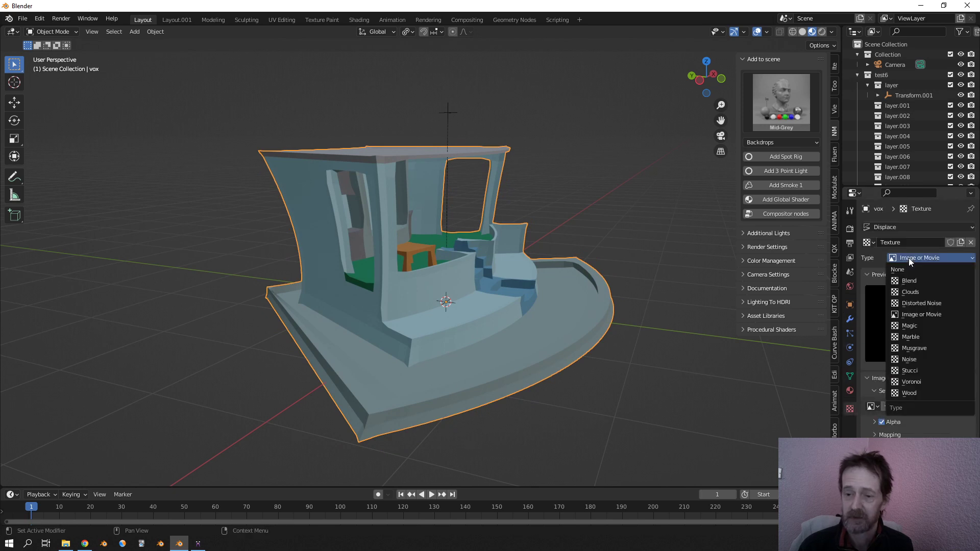
{"action": "left_click", "coordinate": [909, 291]}
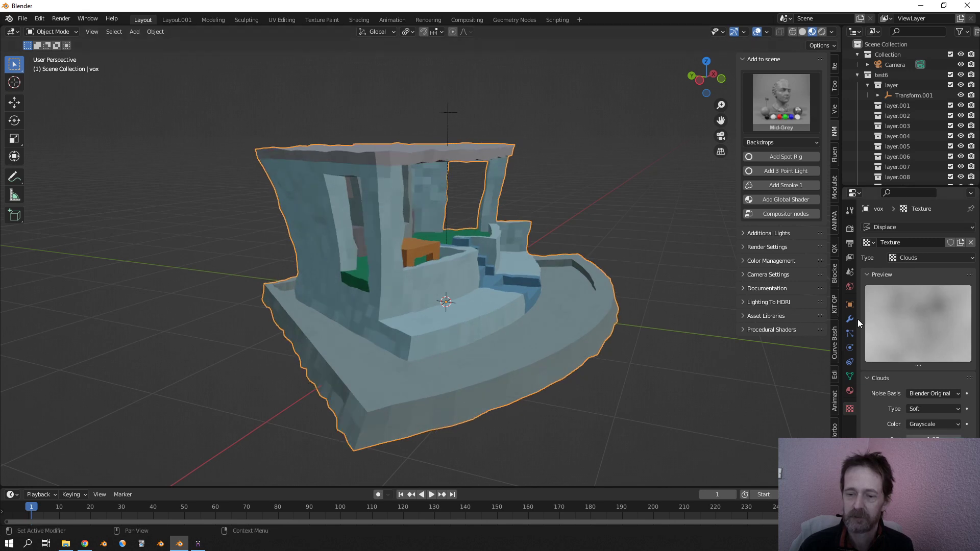
{"action": "left_click", "coordinate": [849, 318]}
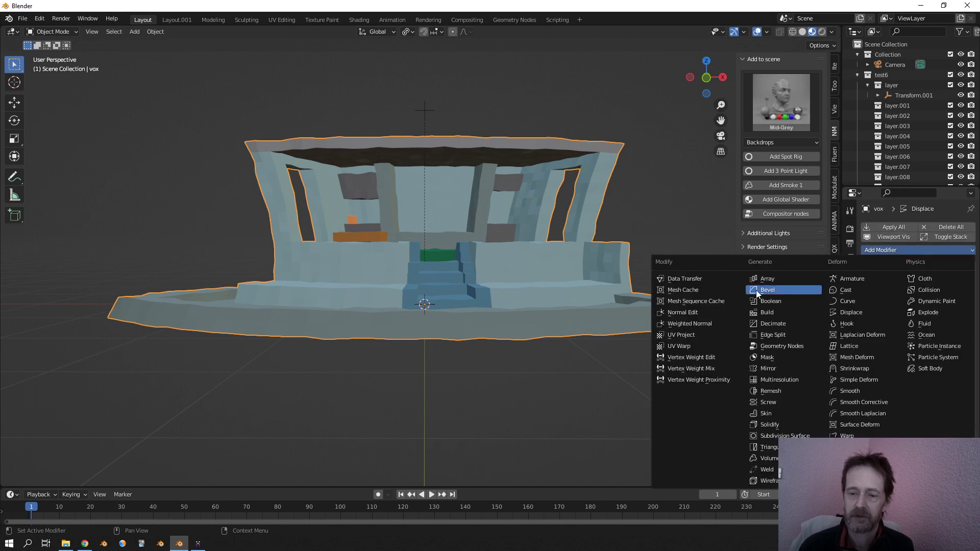
- Add the chosen modifier and position the camera to frame the house front-on
{"action": "left_click", "coordinate": [768, 289]}
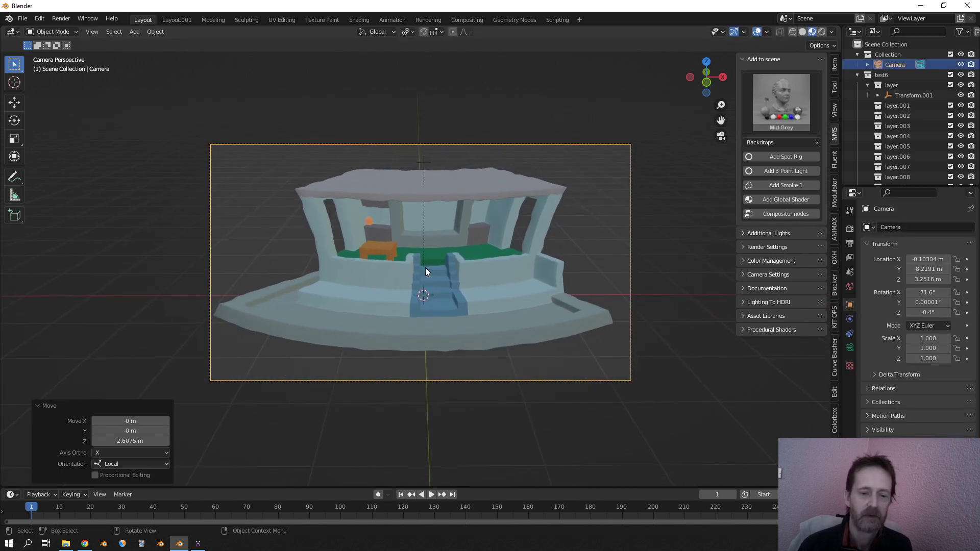
- Add a large mesh circle around the house and parent the camera to it
{"action": "left_click", "coordinate": [134, 31]}
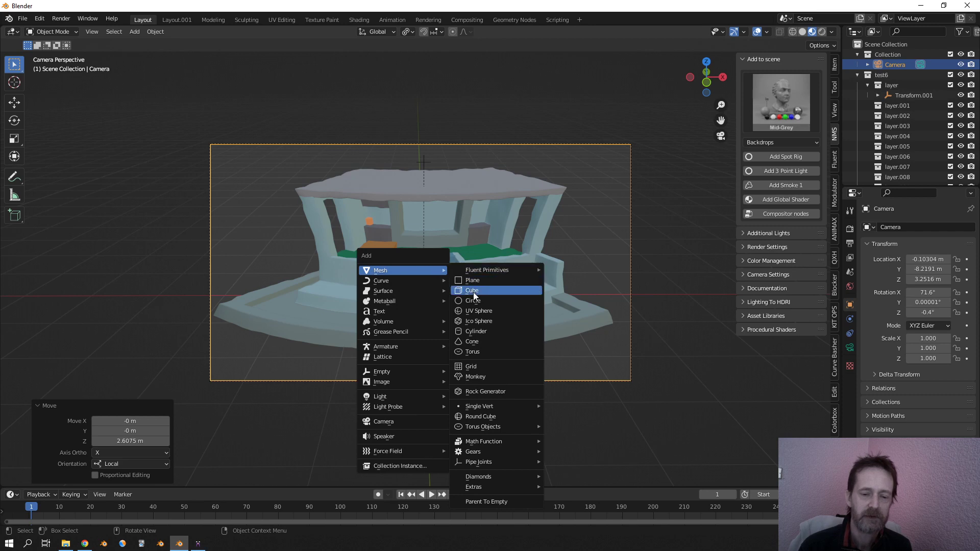
{"action": "left_click", "coordinate": [473, 301]}
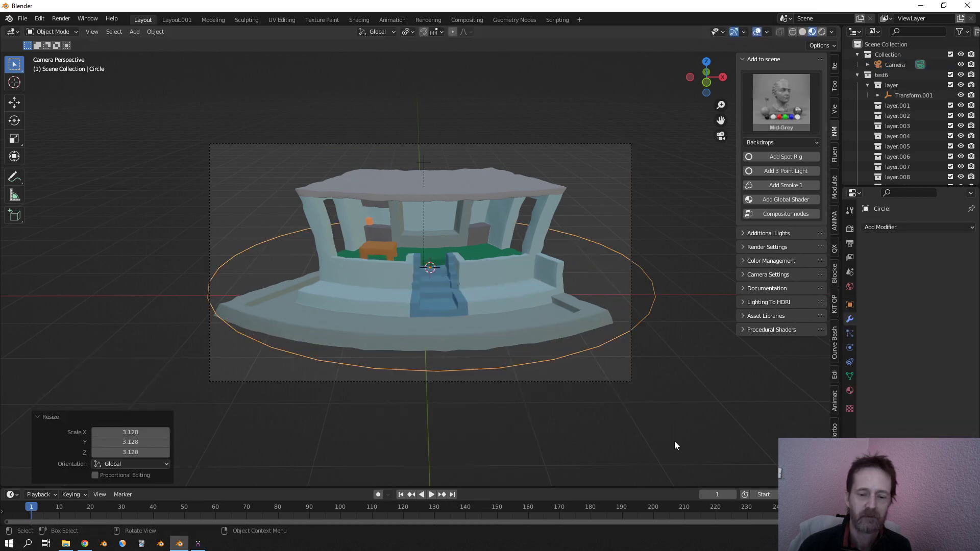
{"action": "left_click", "coordinate": [592, 348]}
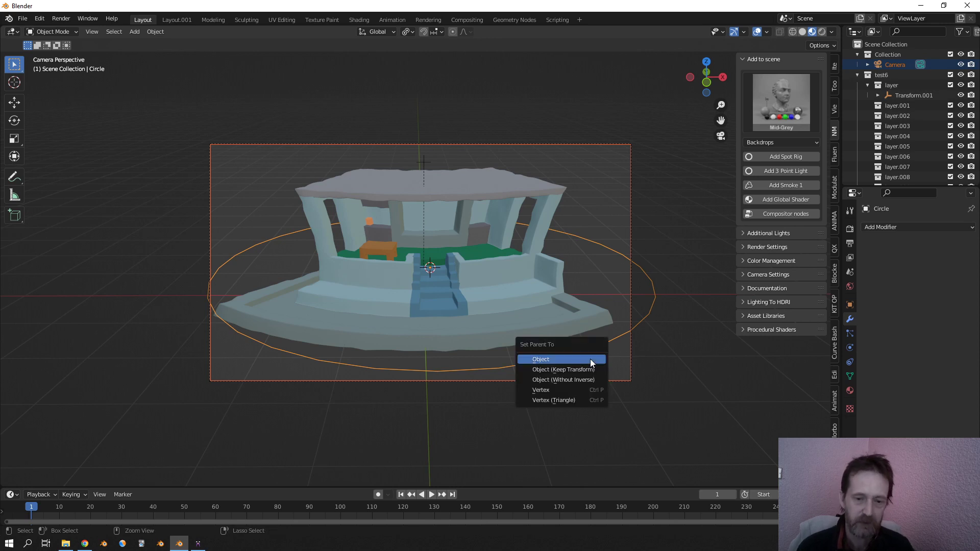
{"action": "left_click", "coordinate": [541, 359]}
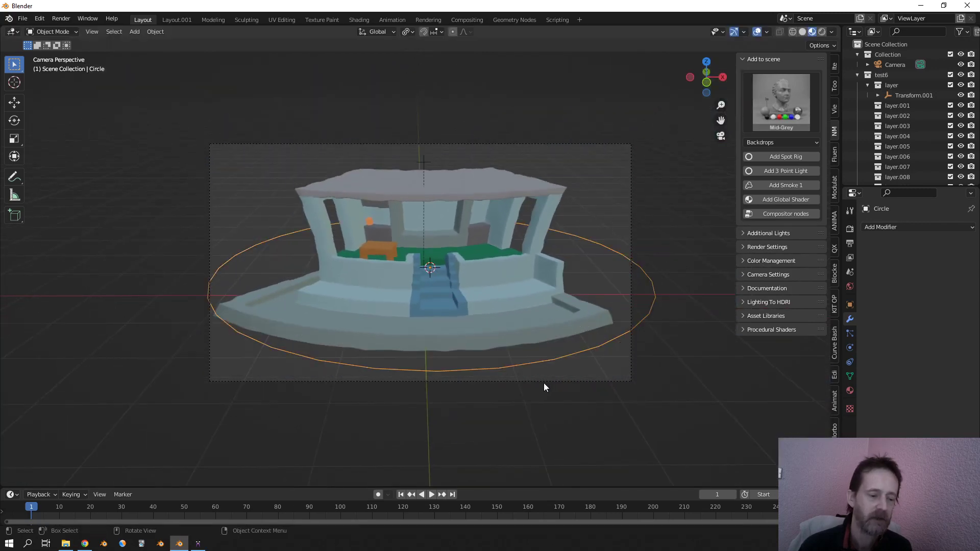
- Keyframe the circle's location, rotation and scale at frame 1 and again at frame 60
{"action": "key", "text": "i"}
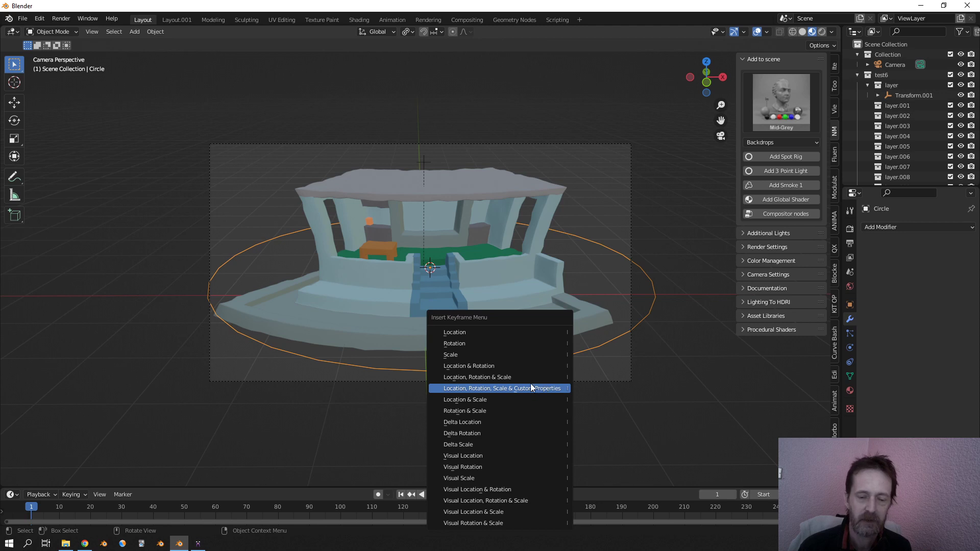
{"action": "left_click", "coordinate": [500, 388]}
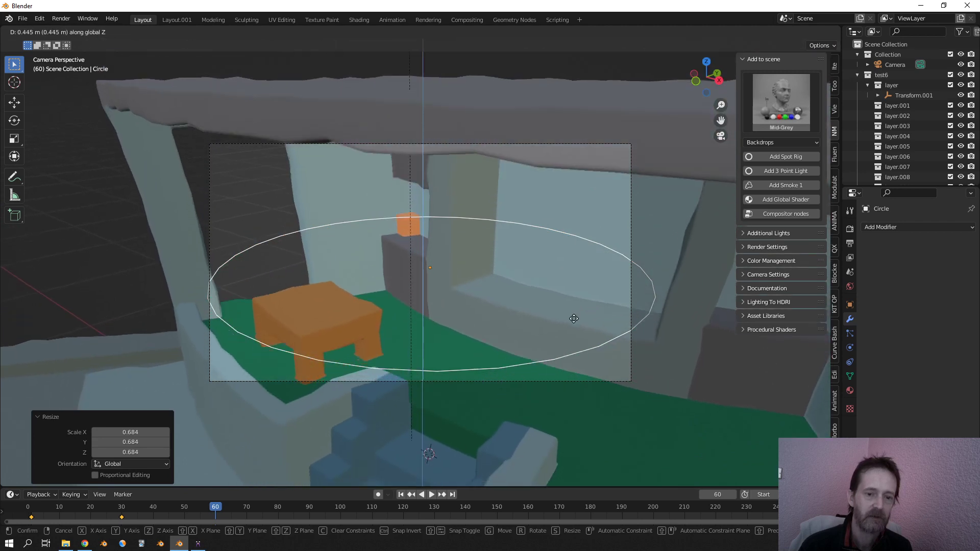
{"action": "key", "text": "i"}
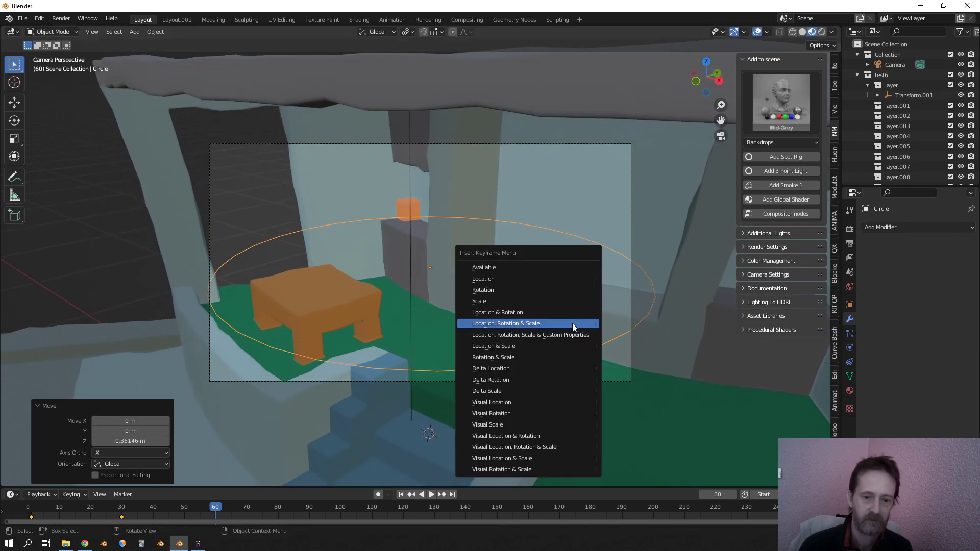
{"action": "left_click", "coordinate": [505, 323]}
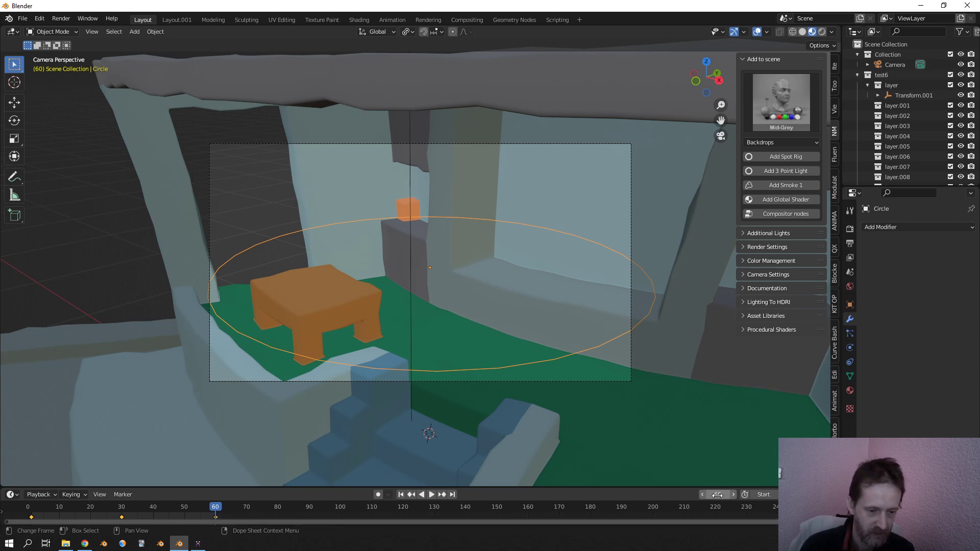
- Play the camera sweep from frame 1, stop it partway, and rewind to the start
{"action": "left_click", "coordinate": [401, 494]}
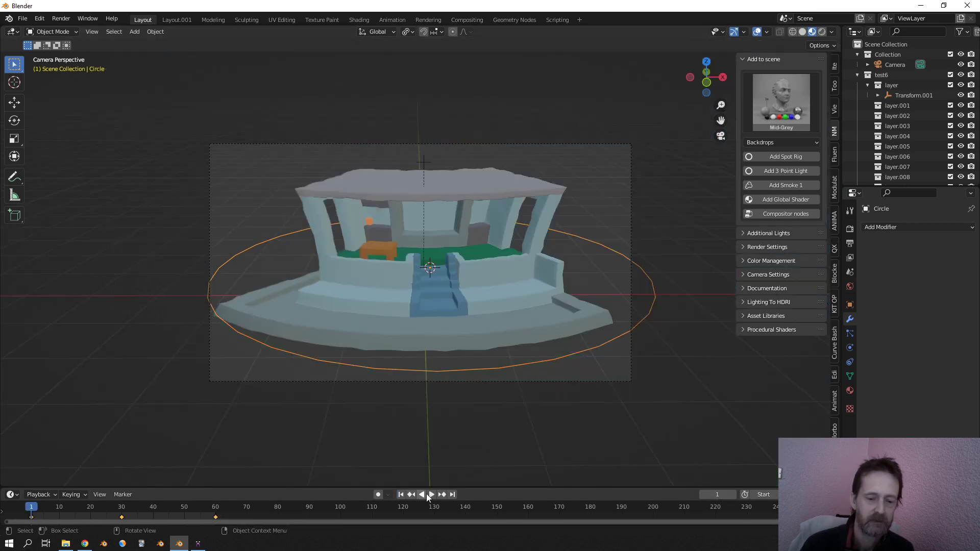
{"action": "left_click", "coordinate": [431, 495]}
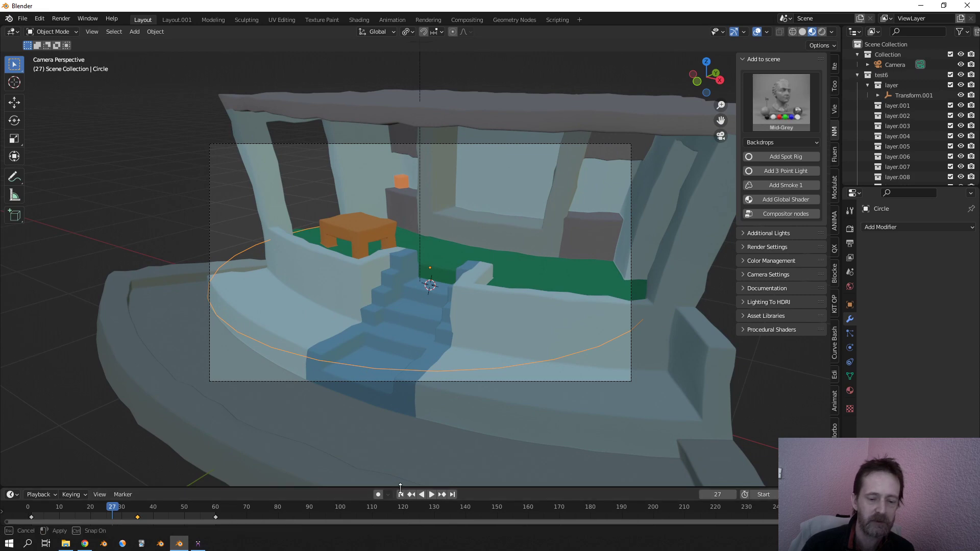
{"action": "left_click", "coordinate": [431, 495]}
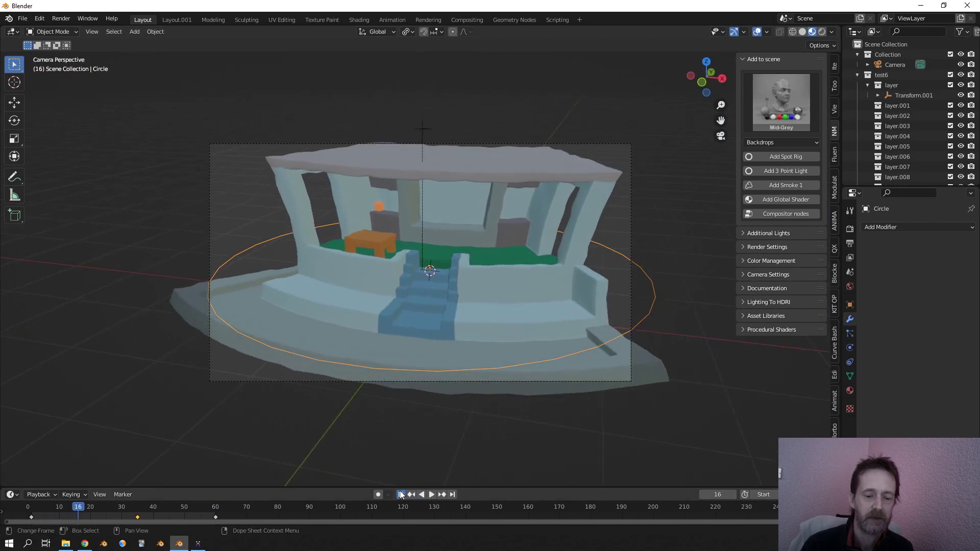
{"action": "left_click", "coordinate": [401, 495]}
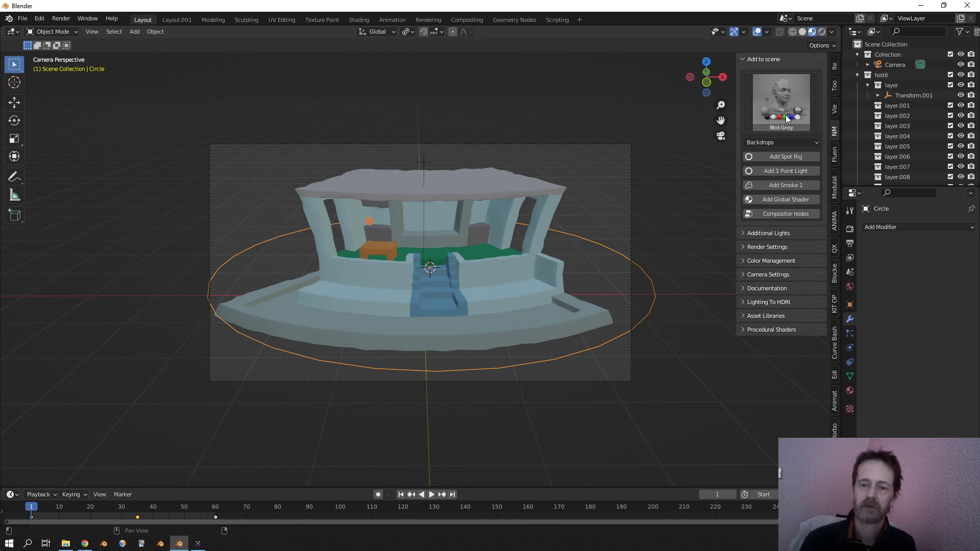
{"action": "mouse_move", "coordinate": [794, 110]}
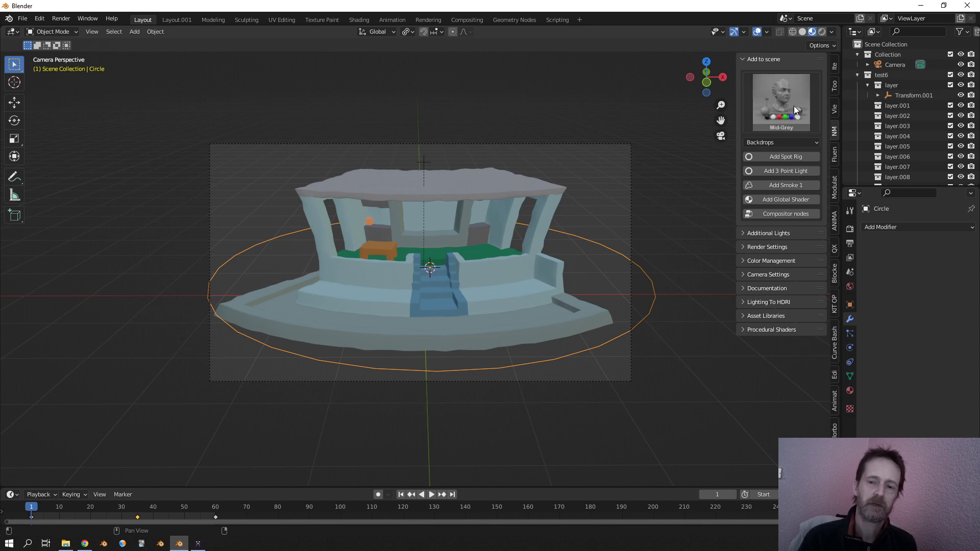
- Apply the Big-Far studio lighting preset with its backdrop and show the Render Properties
{"action": "left_click", "coordinate": [780, 101]}
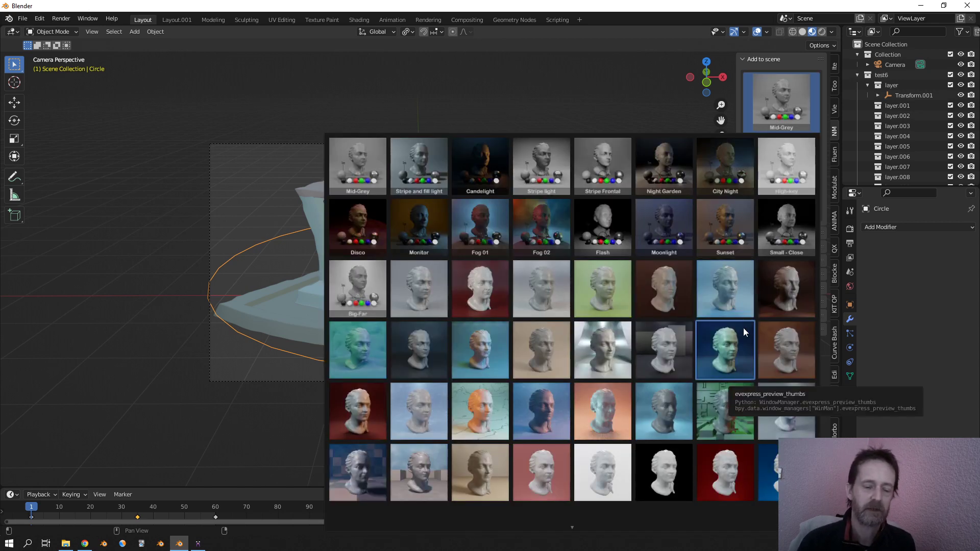
{"action": "left_click", "coordinate": [357, 289]}
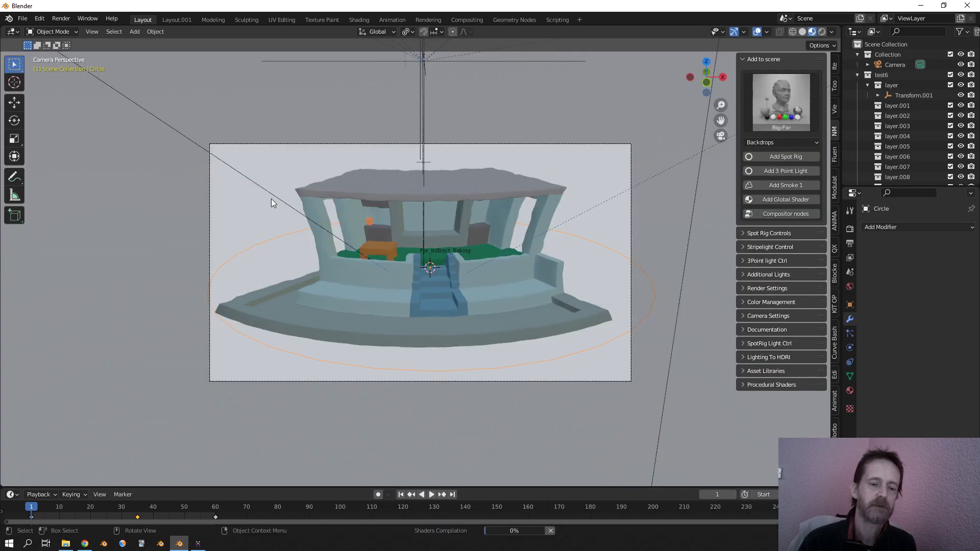
{"action": "left_click", "coordinate": [766, 288]}
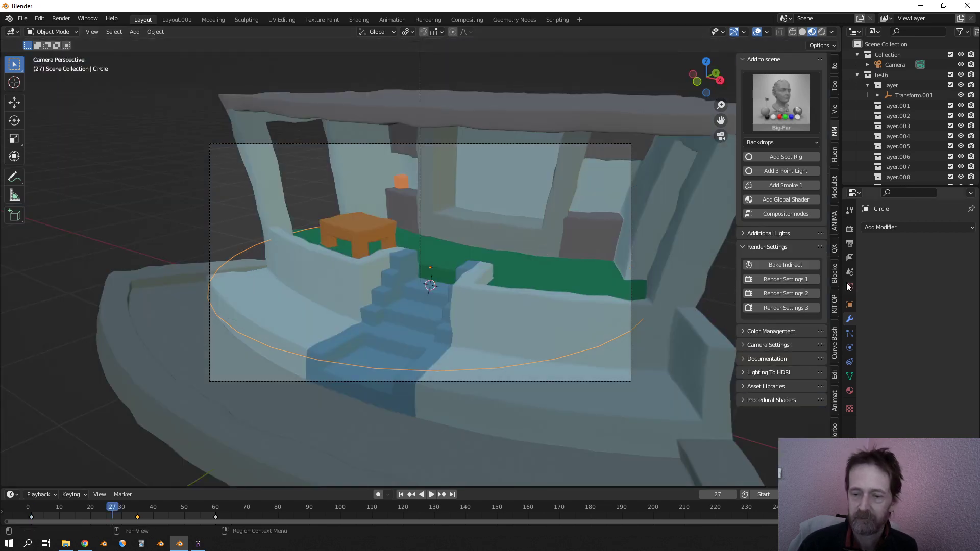
{"action": "left_click", "coordinate": [850, 228]}
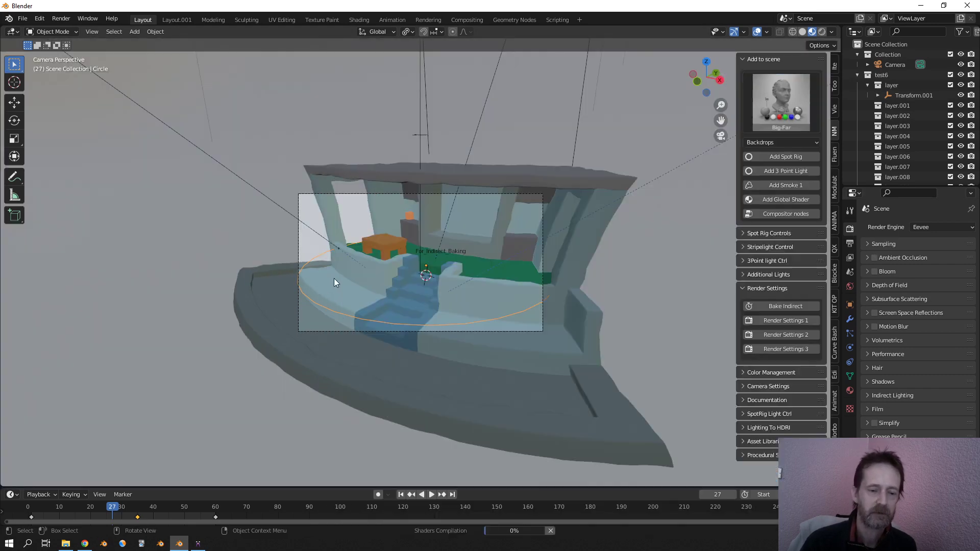
{"action": "left_click", "coordinate": [401, 495]}
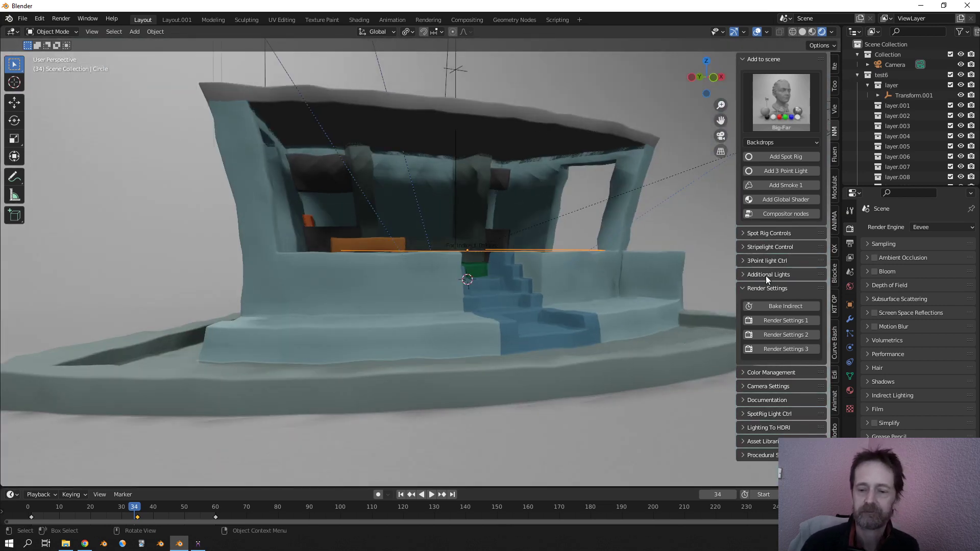
{"action": "mouse_move", "coordinate": [787, 320]}
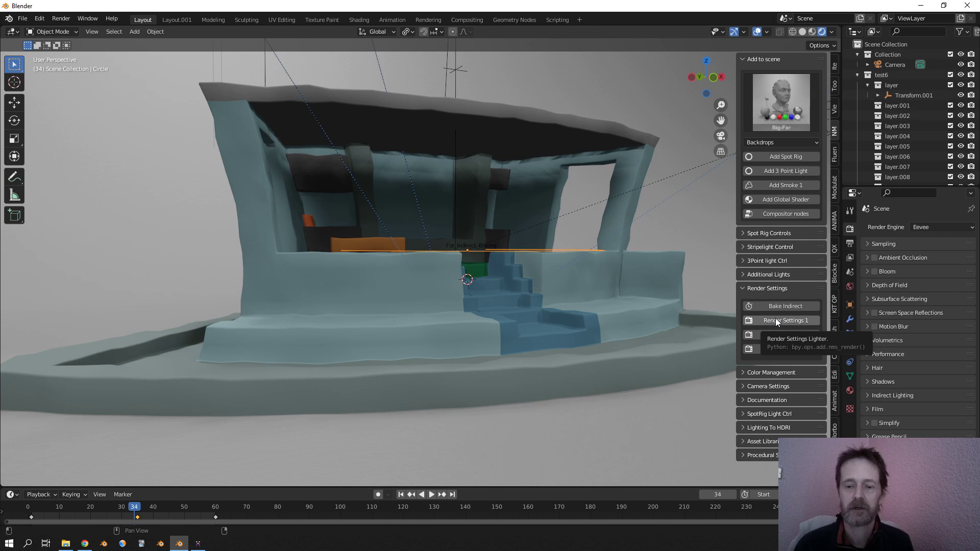
- Apply the Render Settings 1 preset, enabling Ambient Occlusion and Screen Space Reflections
{"action": "left_click", "coordinate": [787, 320]}
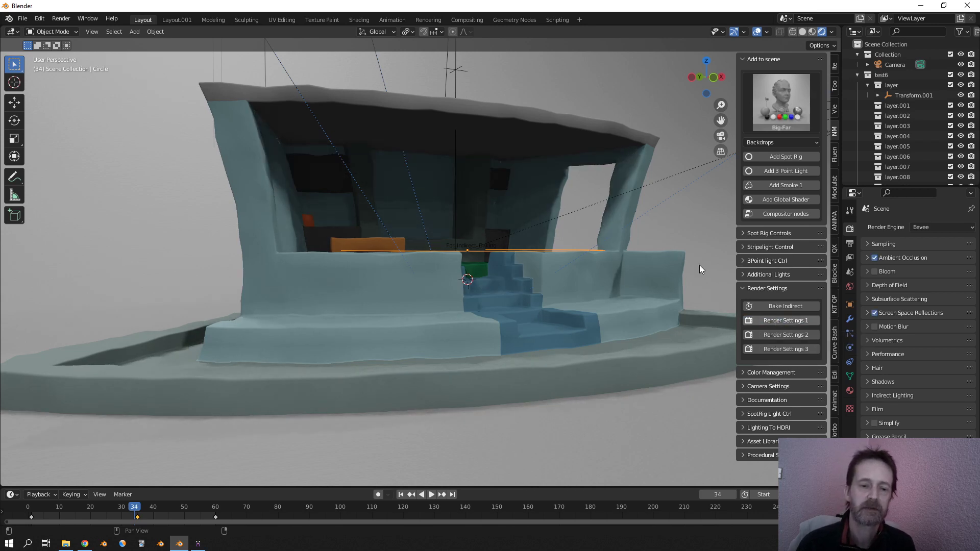
{"action": "left_click", "coordinate": [786, 307]}
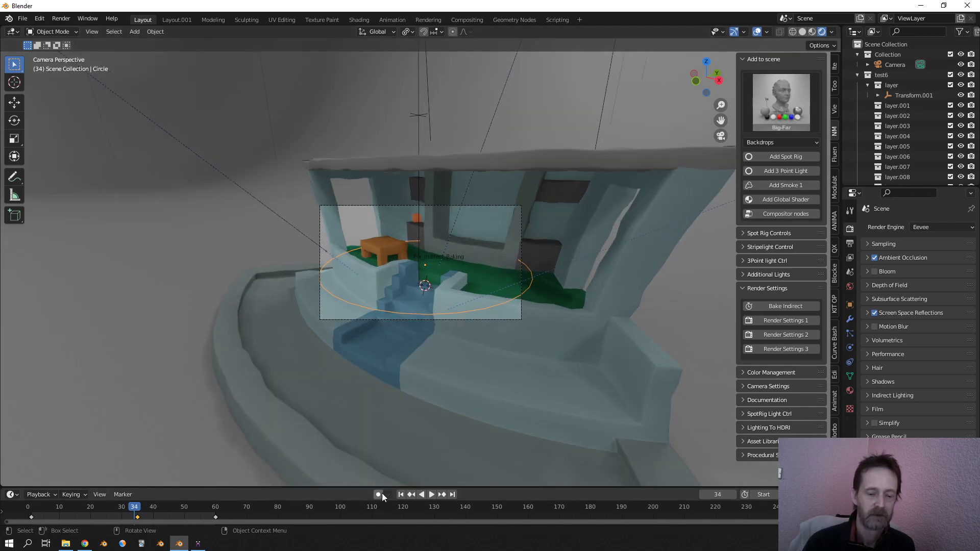
- Rewind the timeline to the first frame and play the lit camera push-in
{"action": "left_click", "coordinate": [401, 495]}
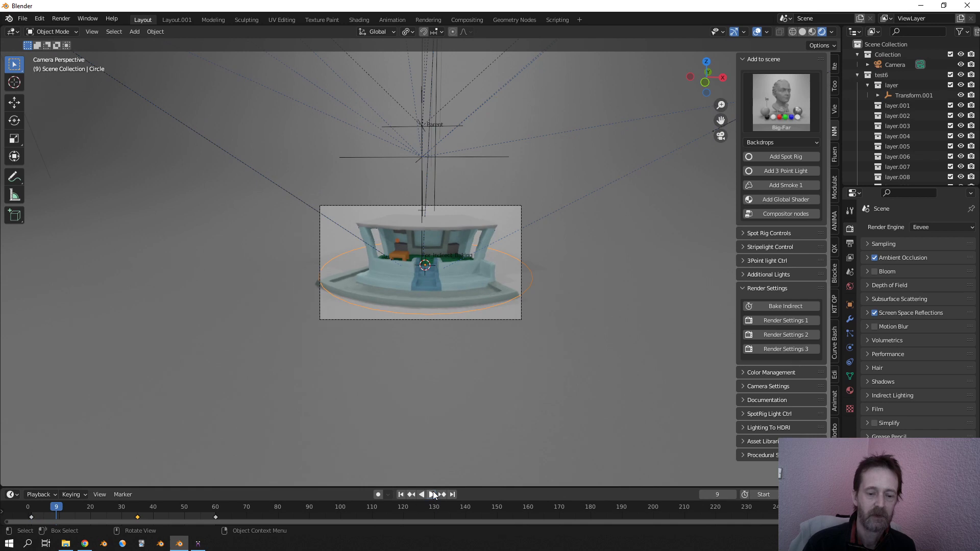
{"action": "left_click", "coordinate": [429, 495]}
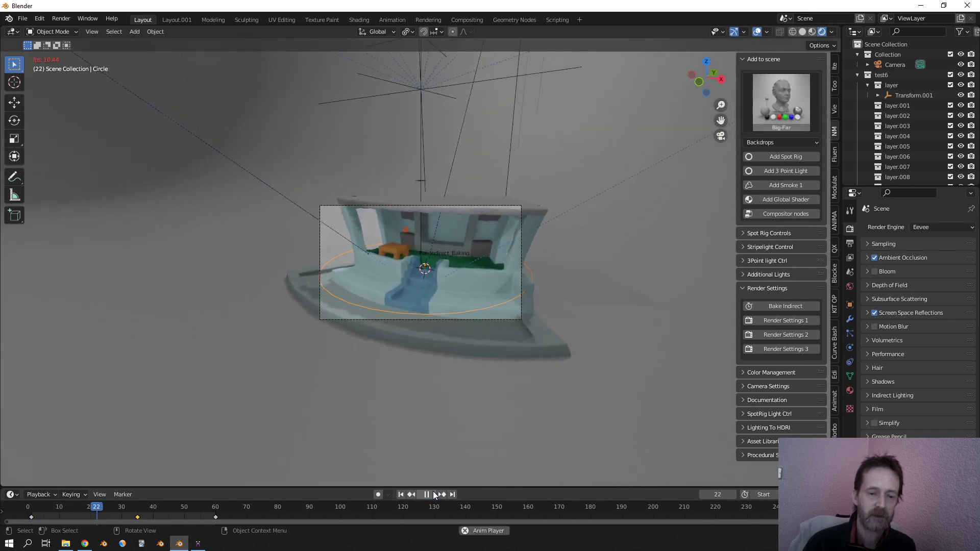
{"action": "left_click", "coordinate": [426, 494]}
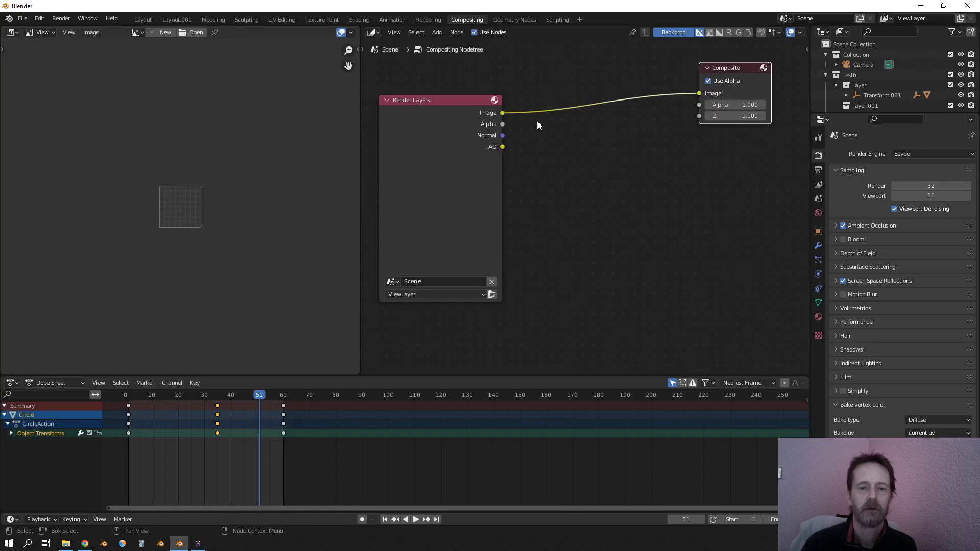
- Display the Render Result and insert a Frame node before the Composite output
{"action": "left_click", "coordinate": [136, 32]}
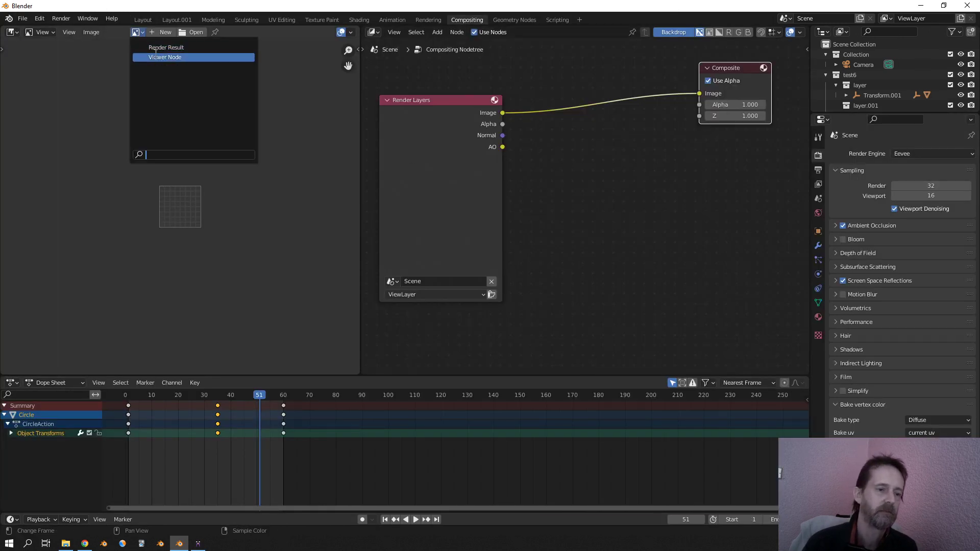
{"action": "left_click", "coordinate": [166, 47]}
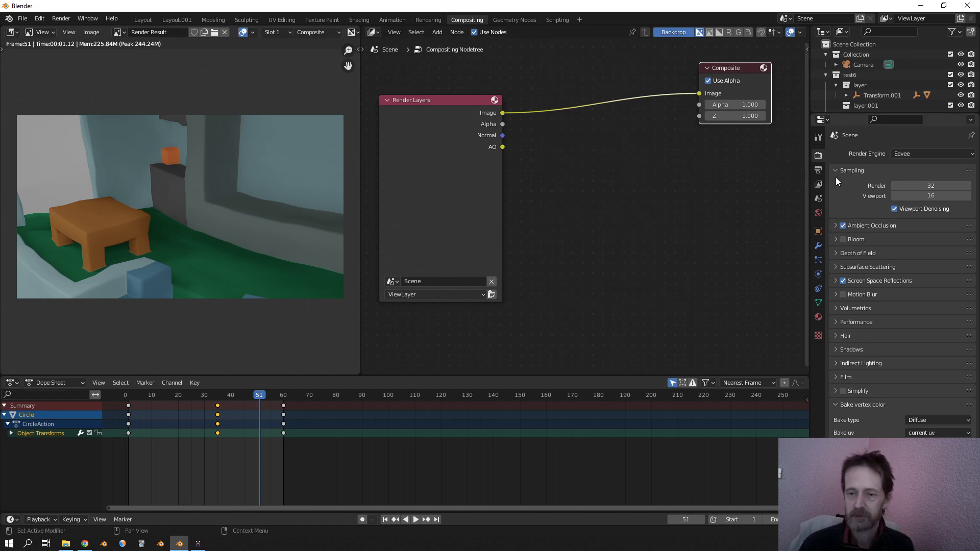
{"action": "scroll", "scroll_direction": "down", "scroll_amount": 3}
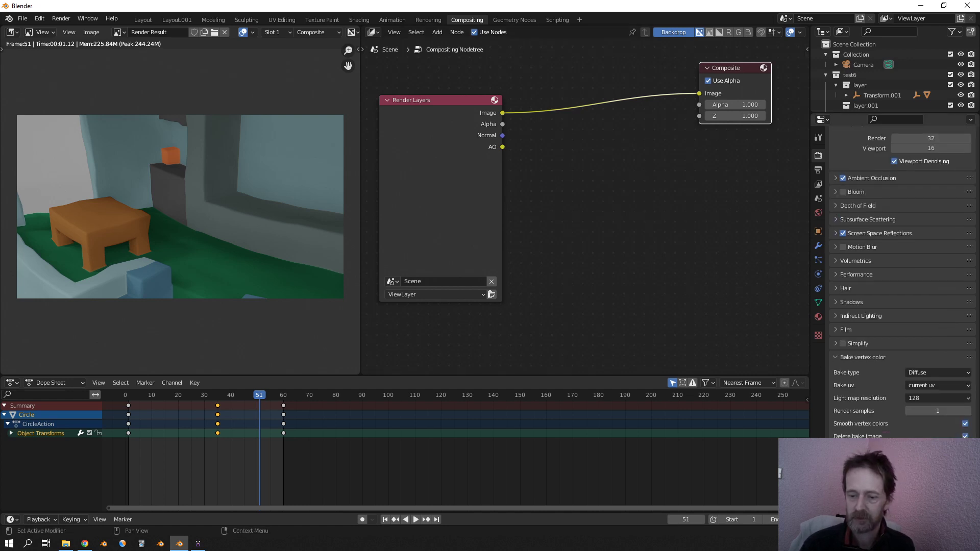
{"action": "left_click", "coordinate": [928, 359]}
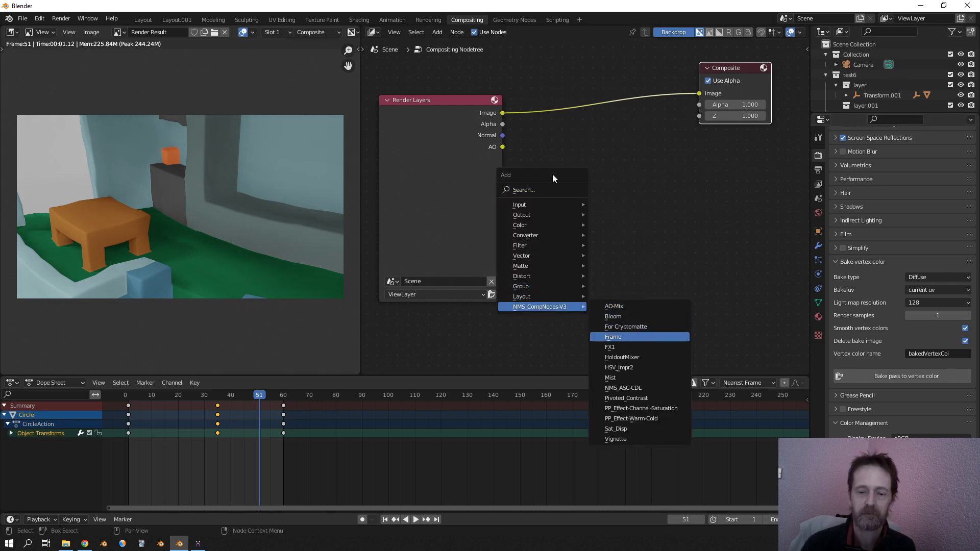
{"action": "left_click", "coordinate": [613, 336]}
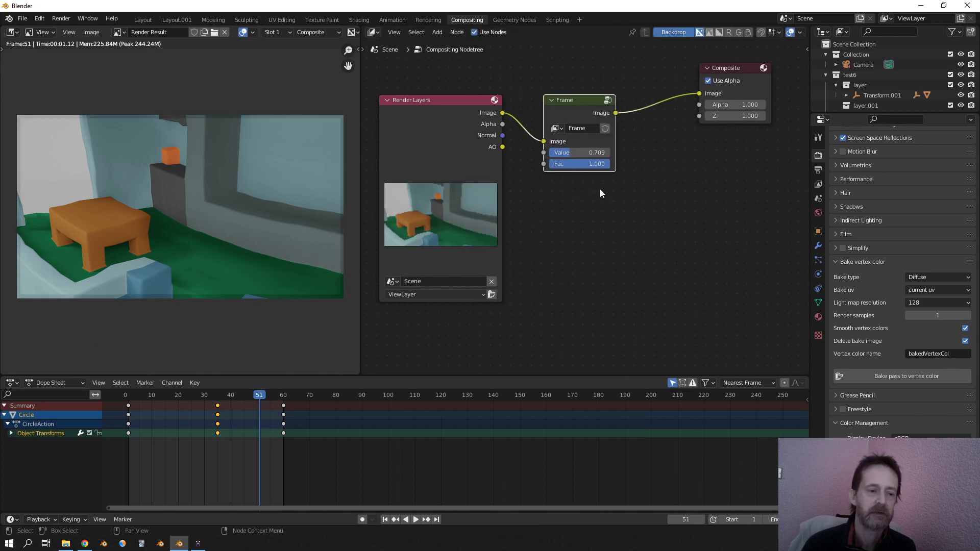
- Add the PP_Effect-Warm-Cold node from NMS_CompNodes-V3 and raise its Effect Amount
{"action": "left_click", "coordinate": [437, 32]}
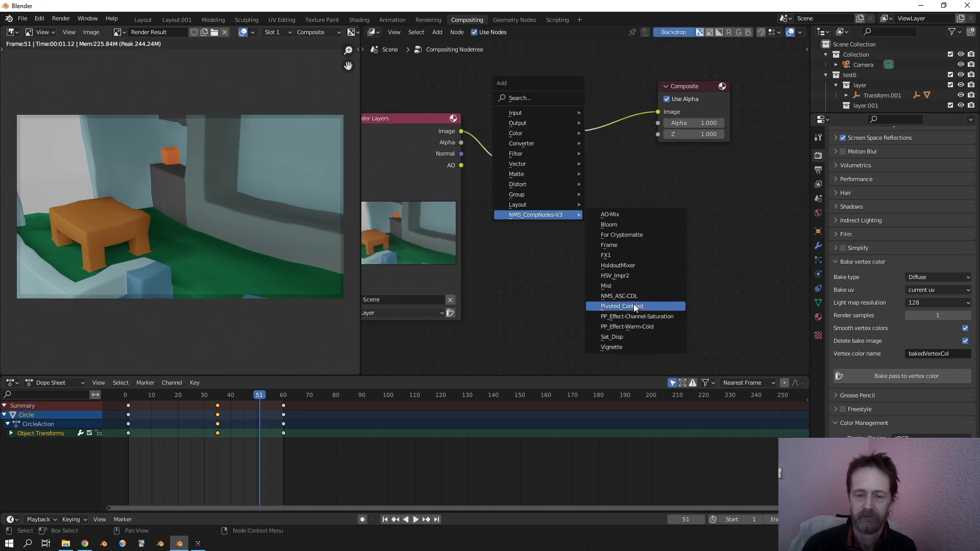
{"action": "left_click", "coordinate": [626, 326]}
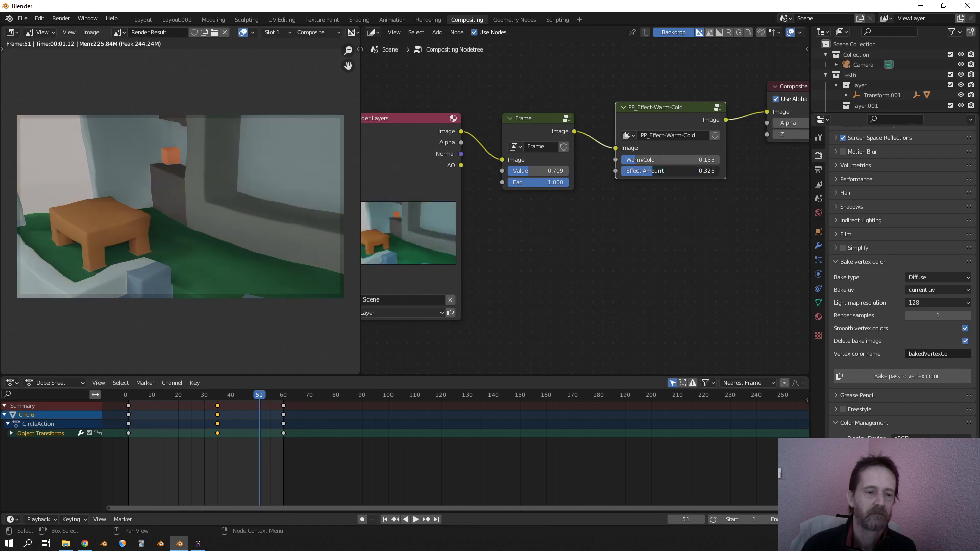
{"action": "left_click_drag", "start_coordinate": [656, 170], "coordinate": [688, 170]}
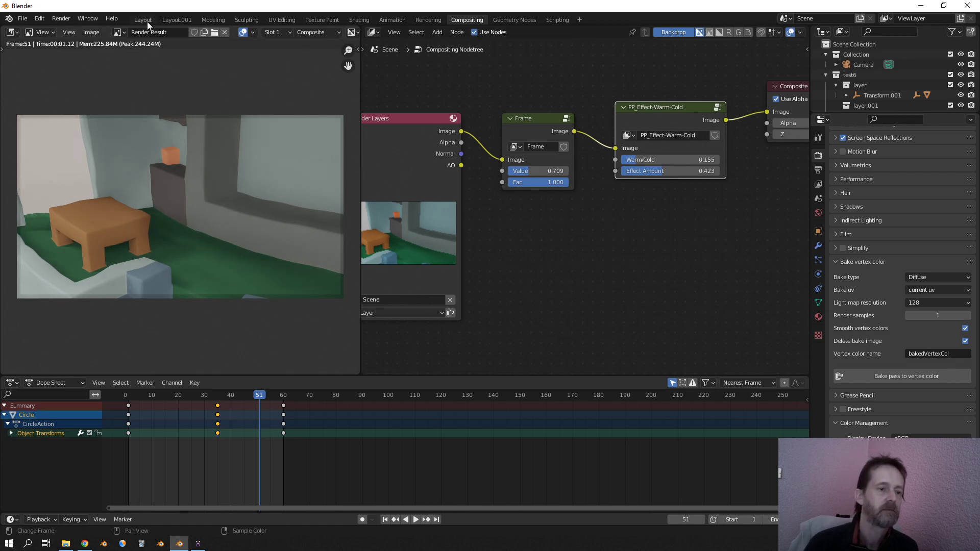
{"action": "mouse_move", "coordinate": [143, 19]}
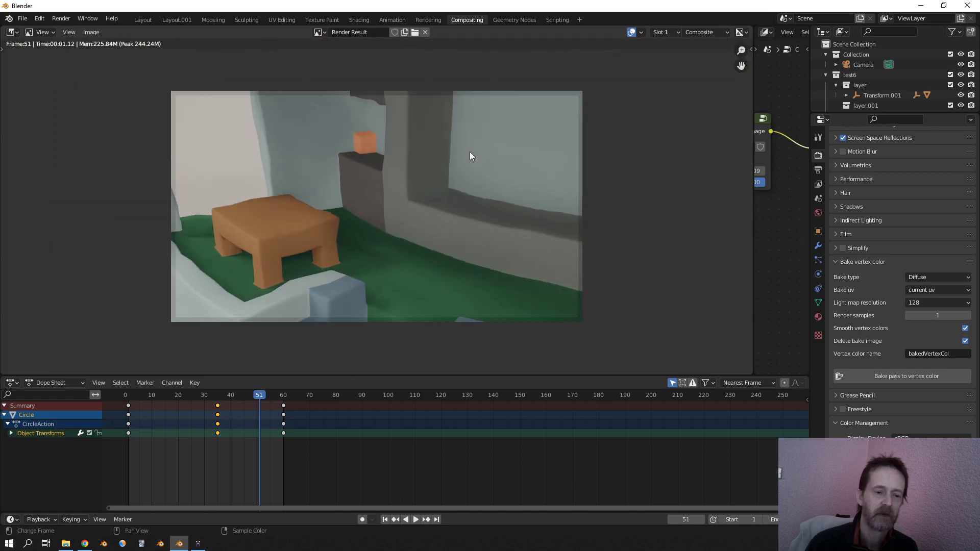
{"action": "left_click", "coordinate": [142, 19]}
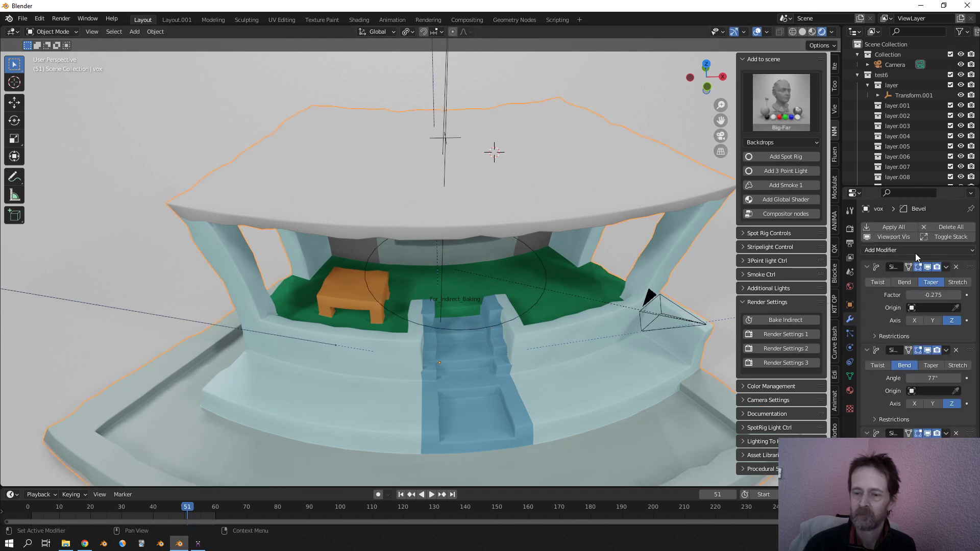
- Remove all modifiers from the house and boolean-cut a scaled-down cube into the roof
{"action": "left_click", "coordinate": [949, 226]}
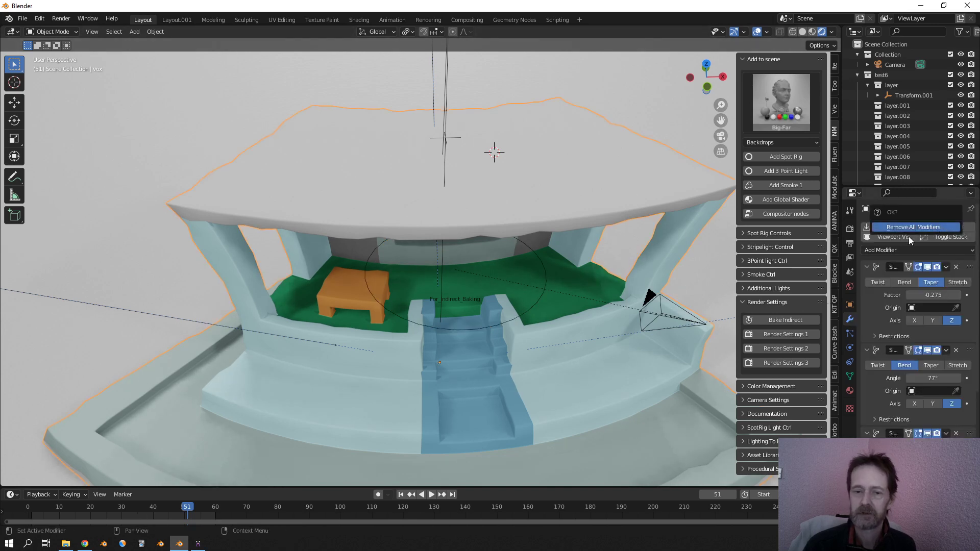
{"action": "left_click", "coordinate": [913, 226]}
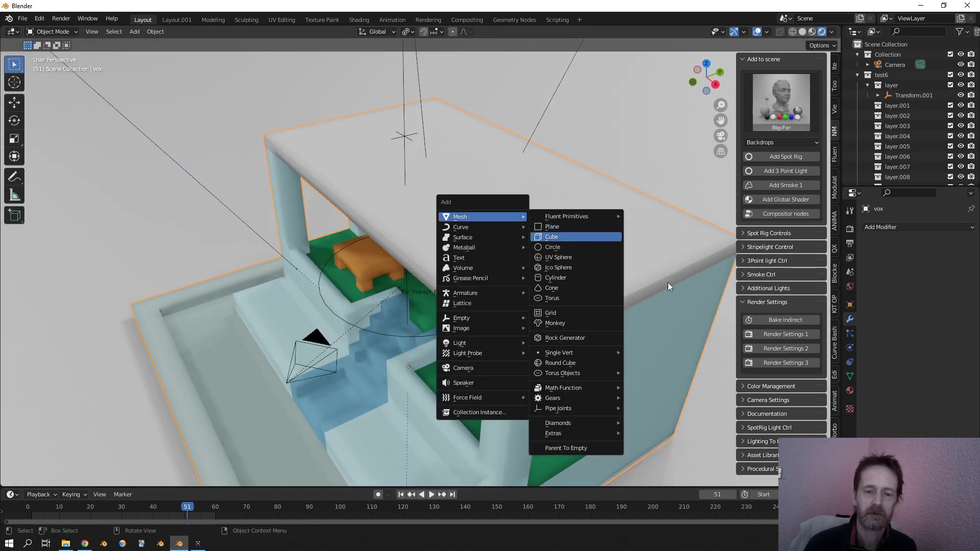
{"action": "left_click", "coordinate": [551, 237]}
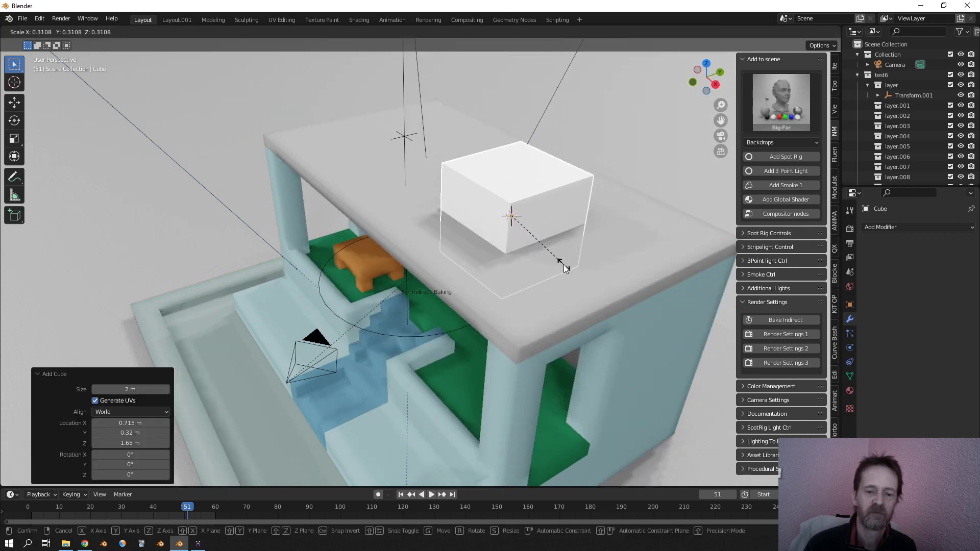
{"action": "left_click", "coordinate": [565, 268]}
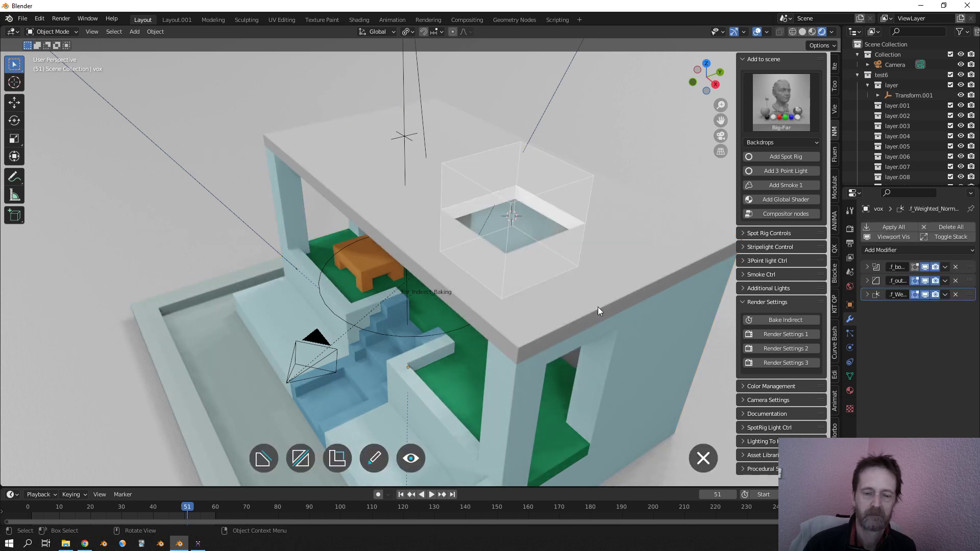
{"action": "left_click", "coordinate": [562, 298]}
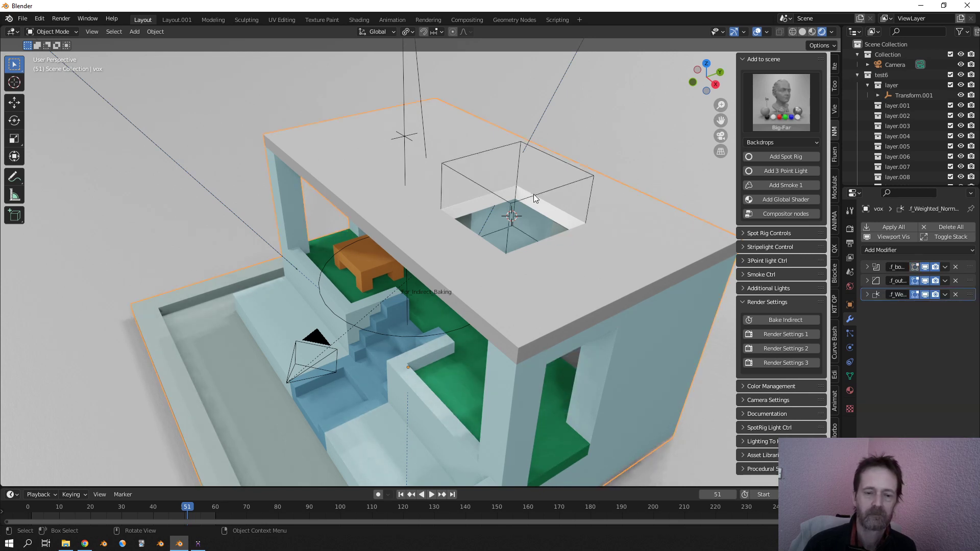
{"action": "left_click", "coordinate": [511, 181]}
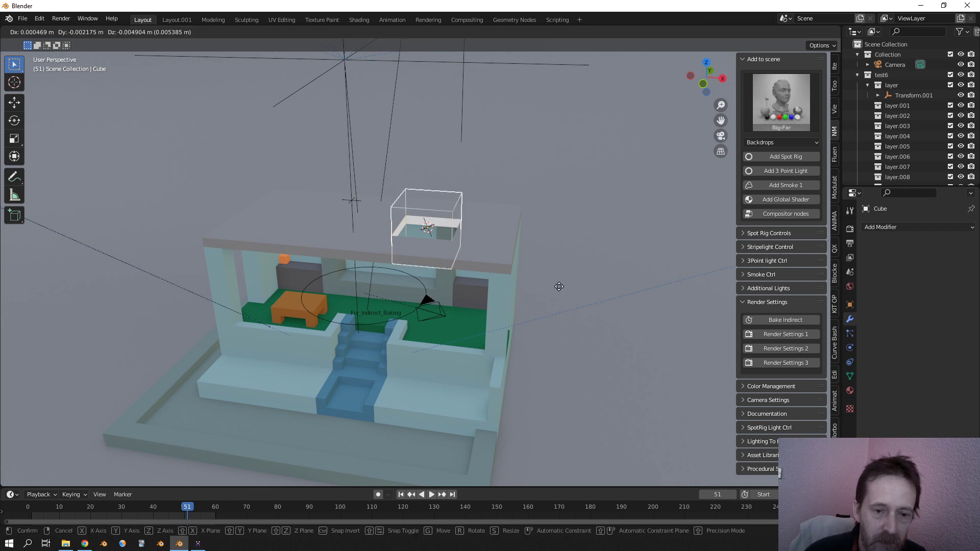
{"action": "mouse_move", "coordinate": [586, 309]}
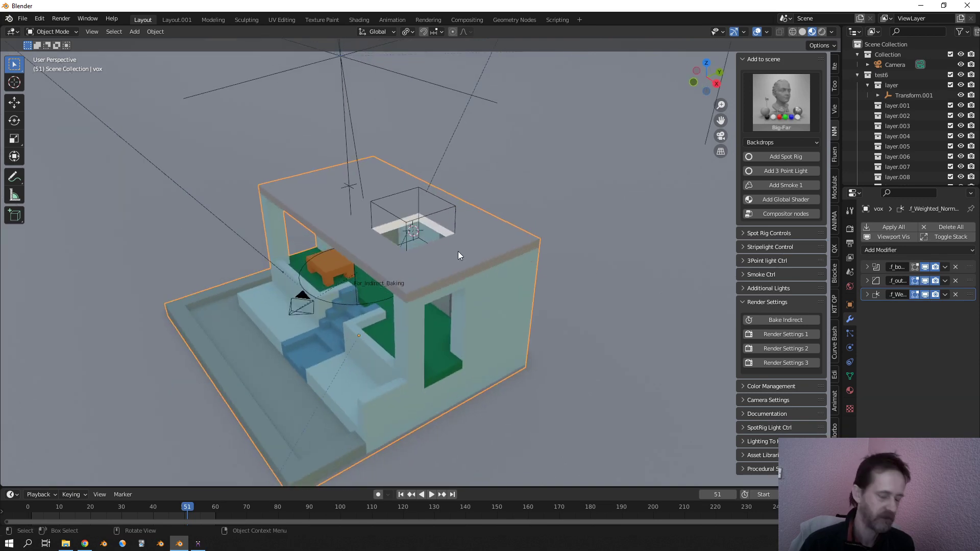
{"action": "mouse_move", "coordinate": [431, 217]}
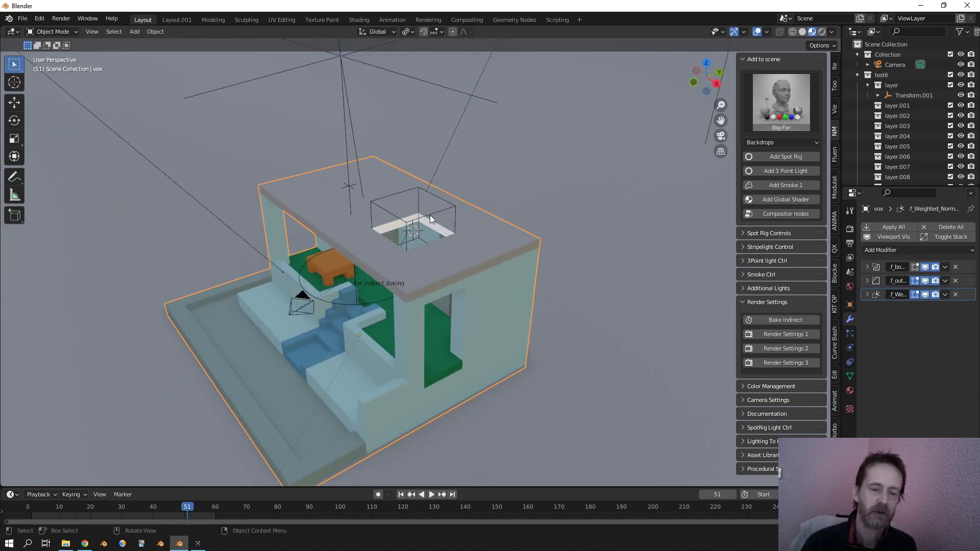
- Slide the cutting cube along X, then Y, so the cut notches into the side wall
{"action": "key", "text": "g"}
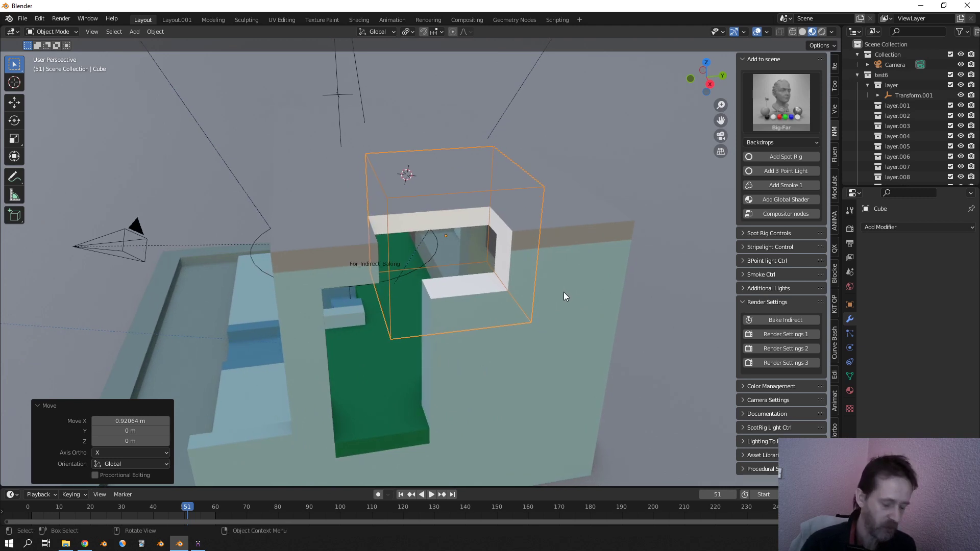
{"action": "key", "text": "g"}
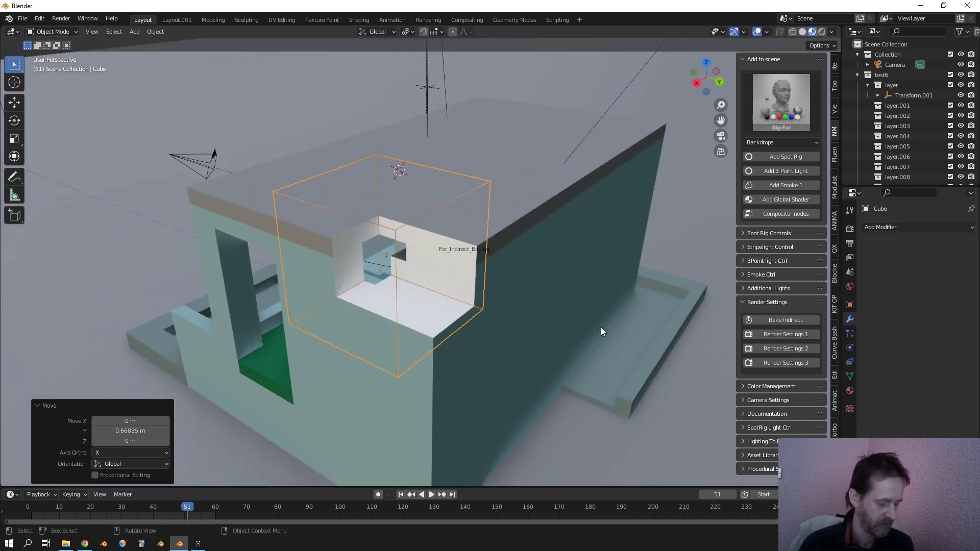
{"action": "key", "text": "s"}
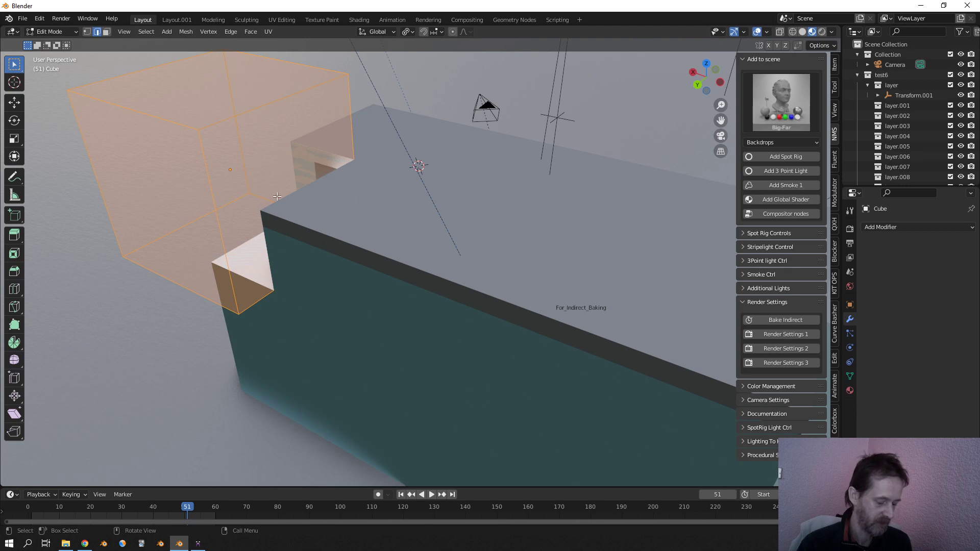
- Reshape part of the cutting cube to widen the roof opening, then lower it slightly
{"action": "left_click", "coordinate": [417, 263]}
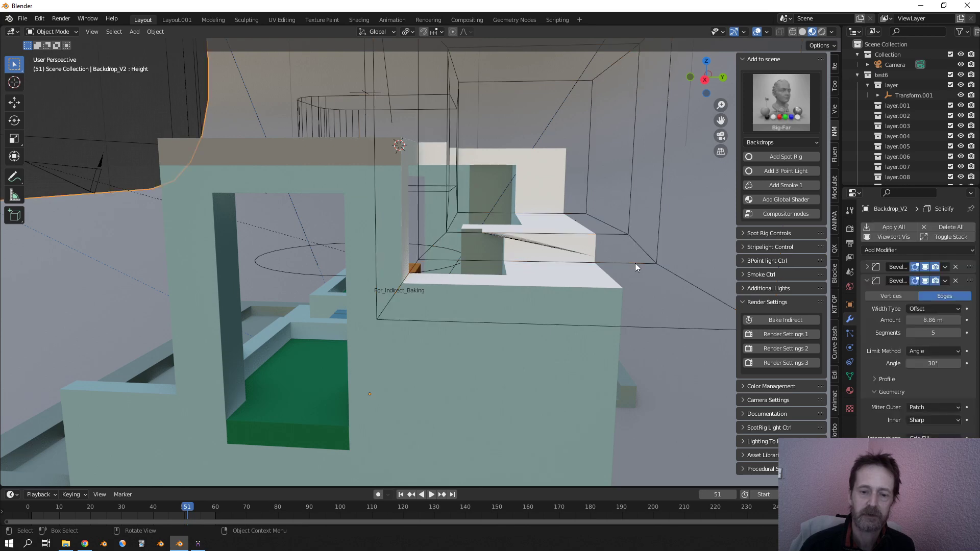
{"action": "key", "text": "g"}
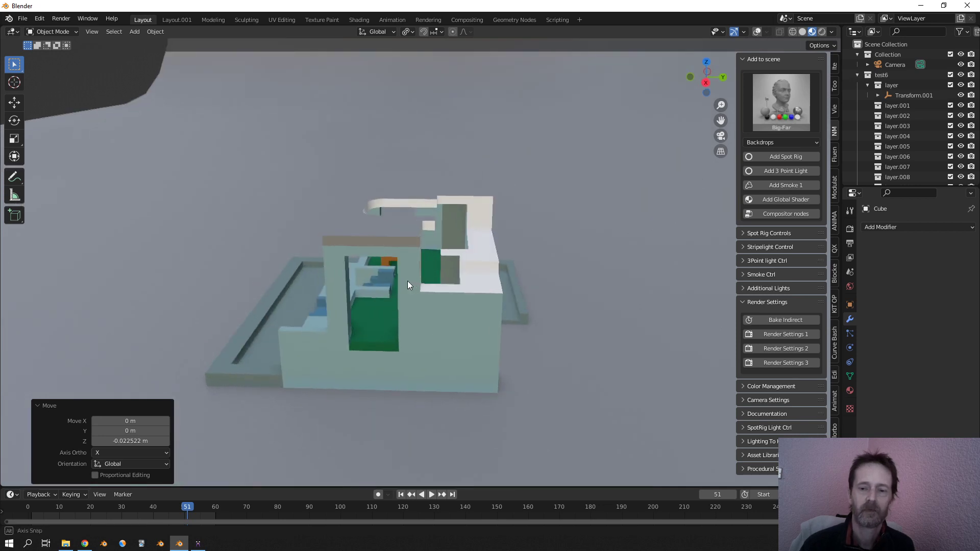
{"action": "scroll", "scroll_direction": "down", "scroll_amount": 3}
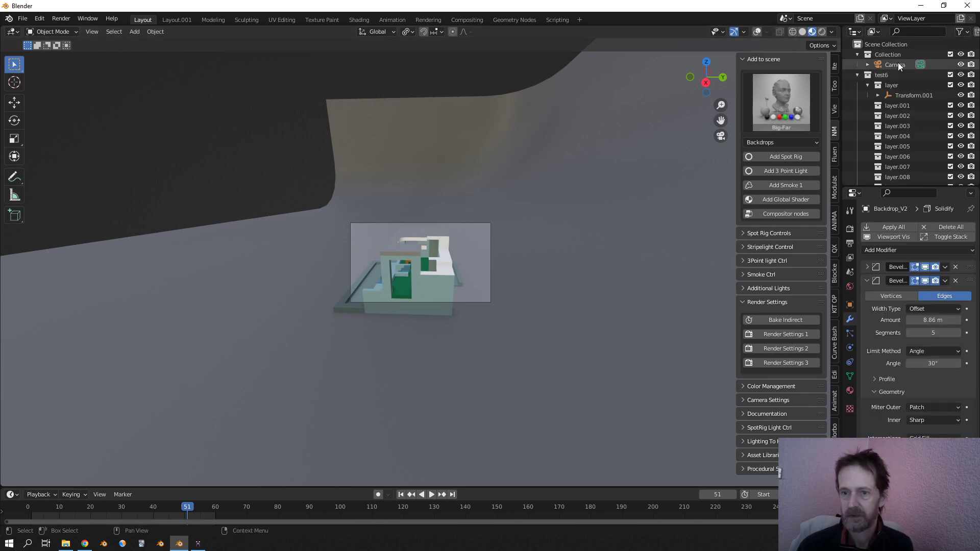
- Keyframe the camera's location, rotation and scale, render the current frame, and maximize the render
{"action": "key", "text": "i"}
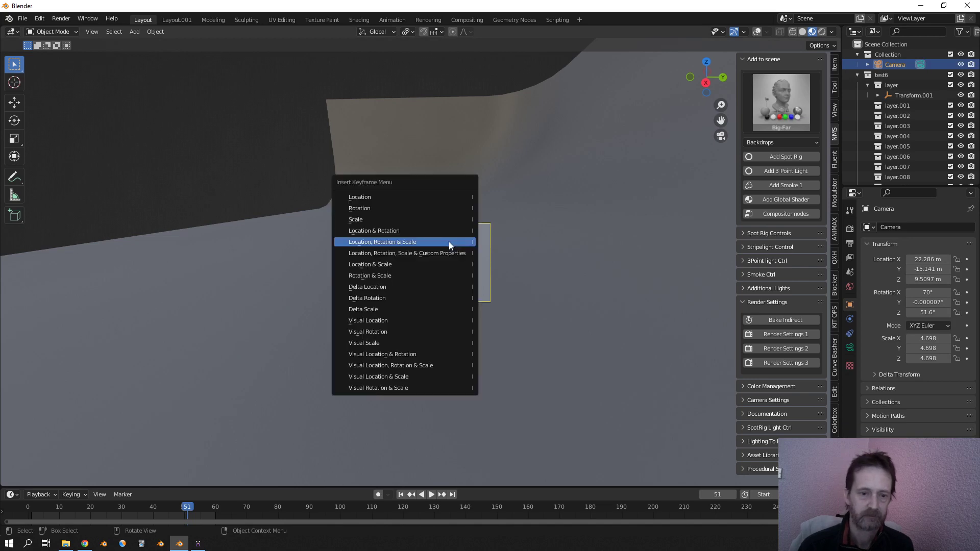
{"action": "left_click", "coordinate": [61, 18]}
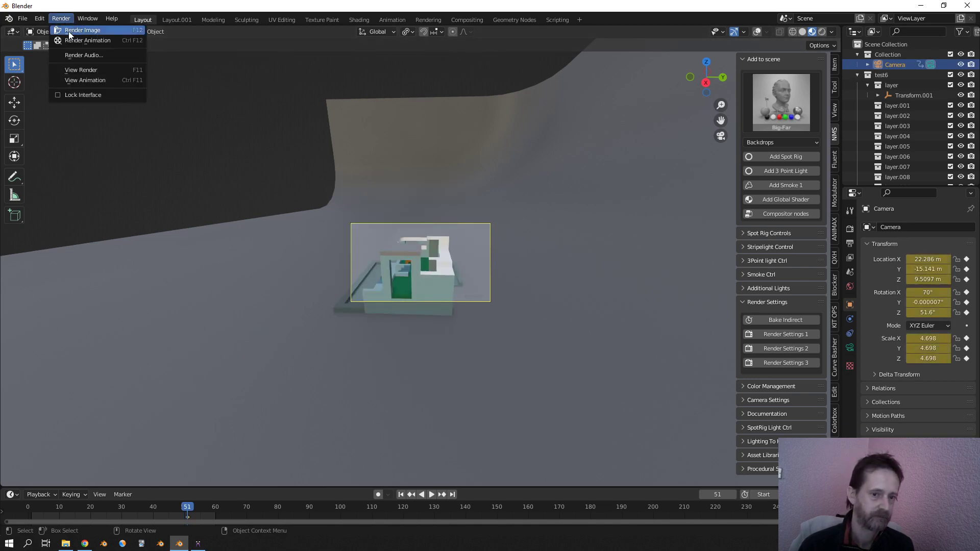
{"action": "left_click", "coordinate": [81, 30]}
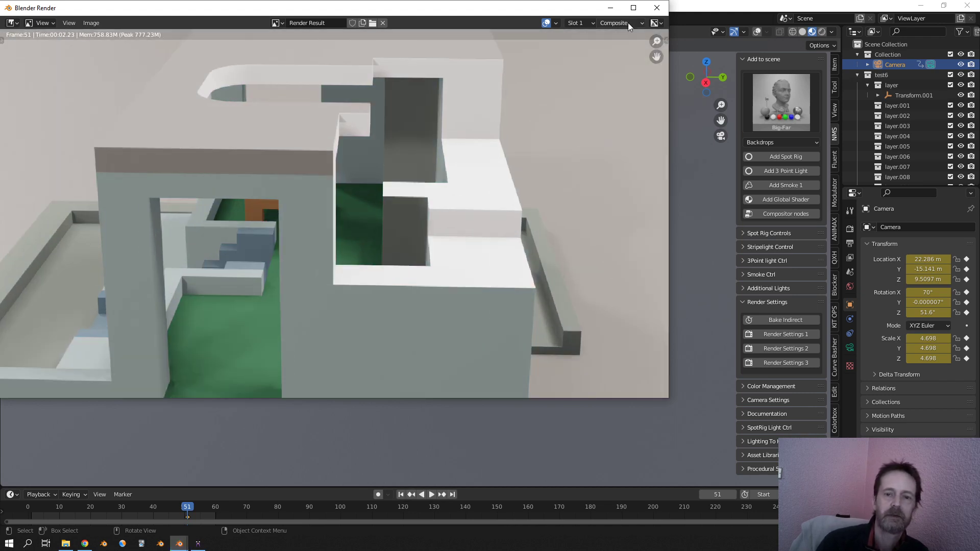
{"action": "left_click", "coordinate": [633, 8]}
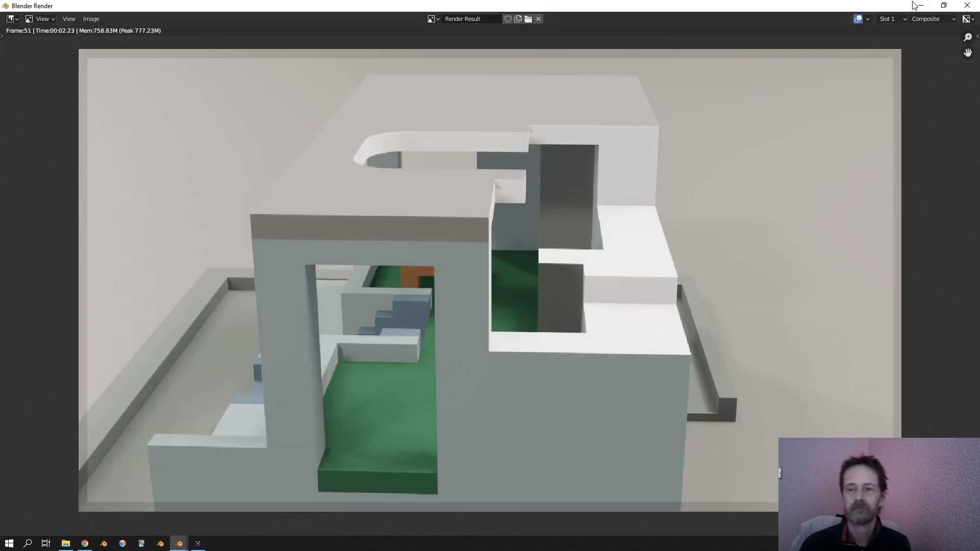
{"action": "mouse_move", "coordinate": [919, 6]}
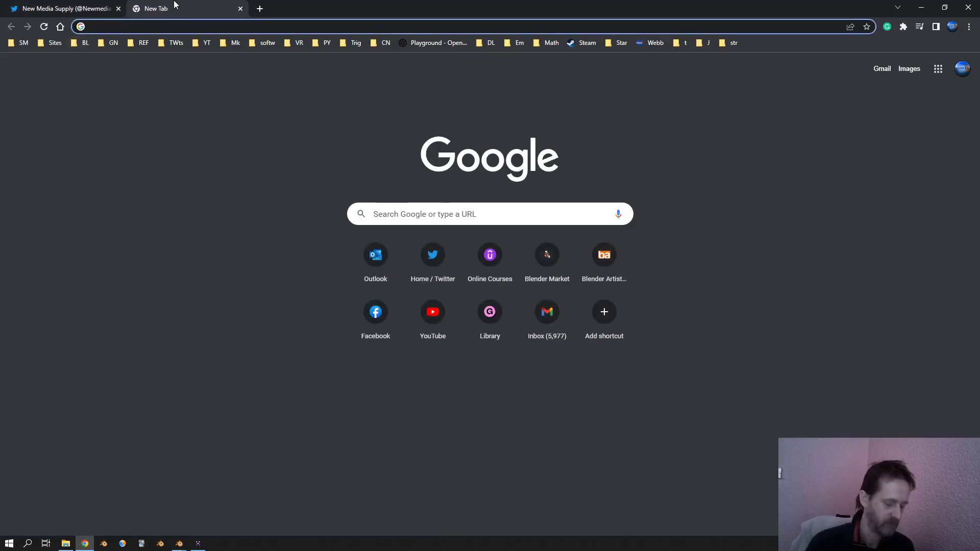
- Find Blender Market through a web search and open its Vox Importer product page
{"action": "type", "text": "blender market"}
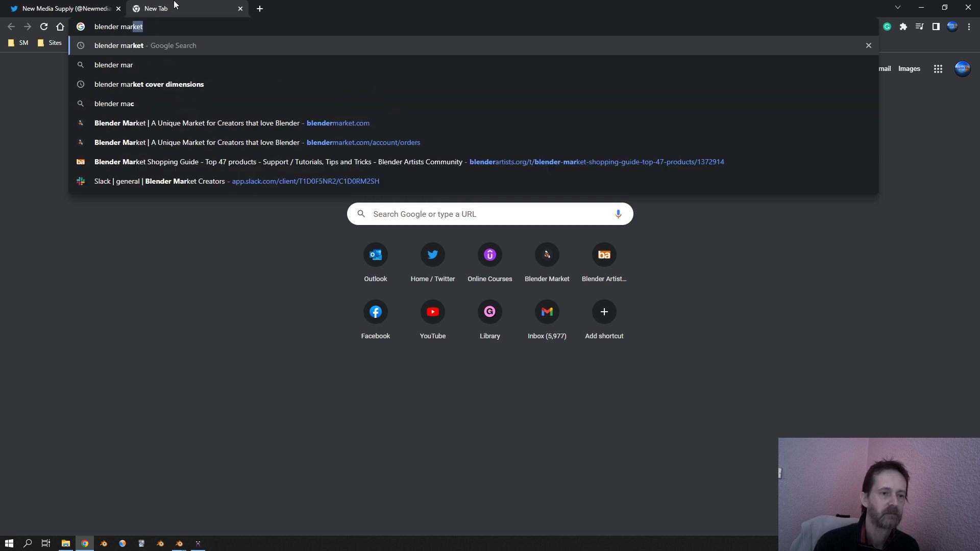
{"action": "key", "text": "Return"}
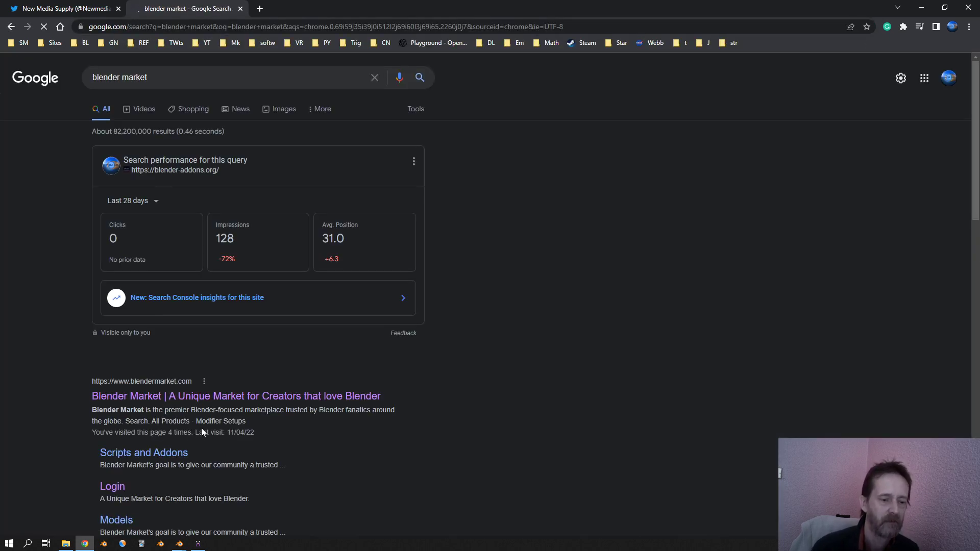
{"action": "mouse_move", "coordinate": [556, 228]}
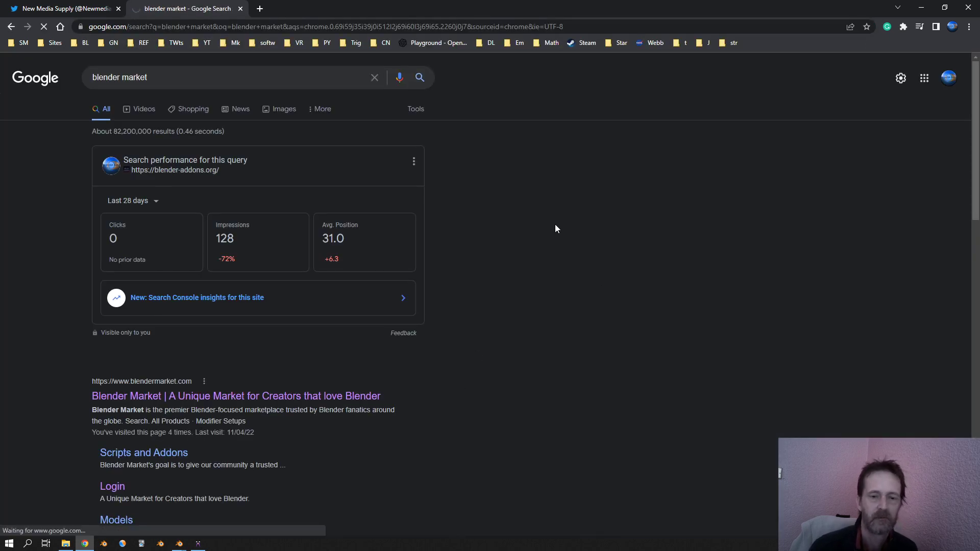
{"action": "left_click", "coordinate": [236, 396]}
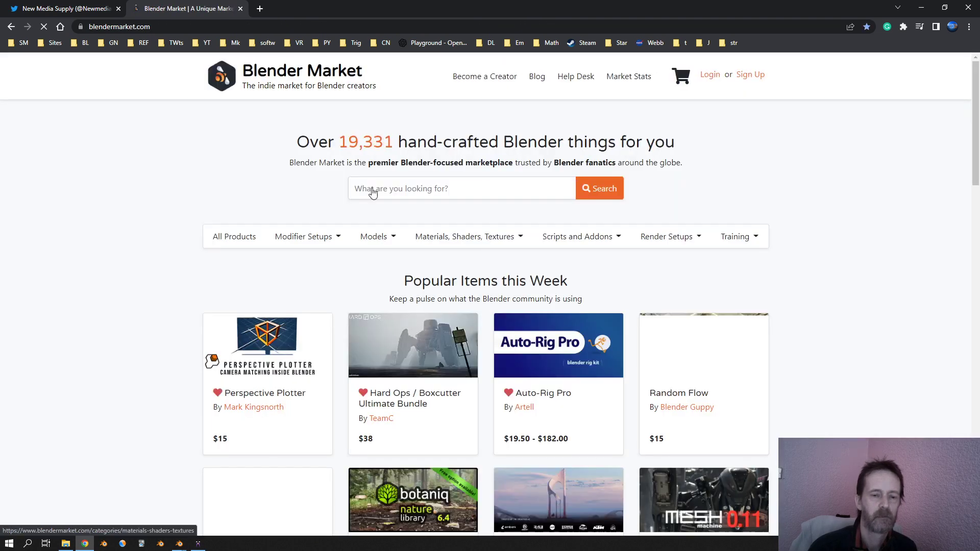
{"action": "type", "text": "vox"}
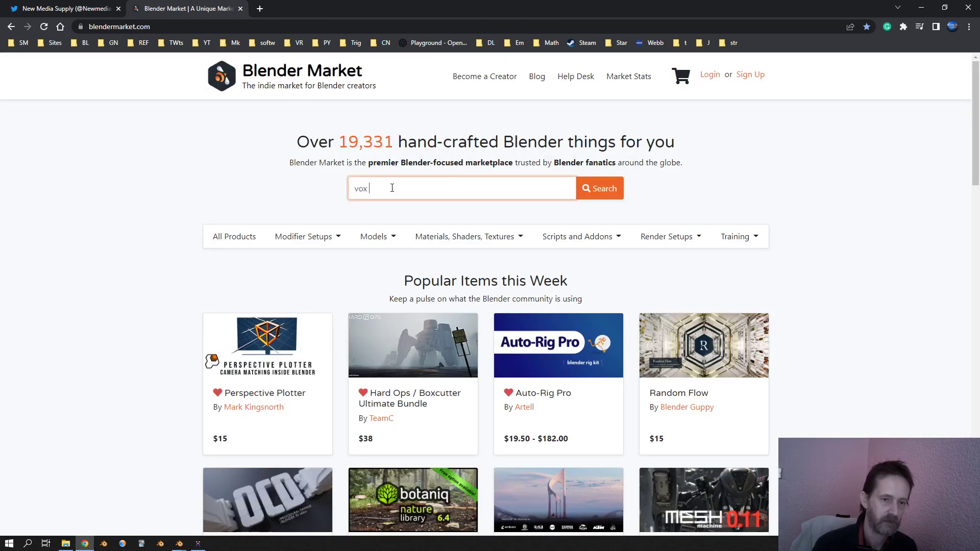
{"action": "type", "text": "importer"}
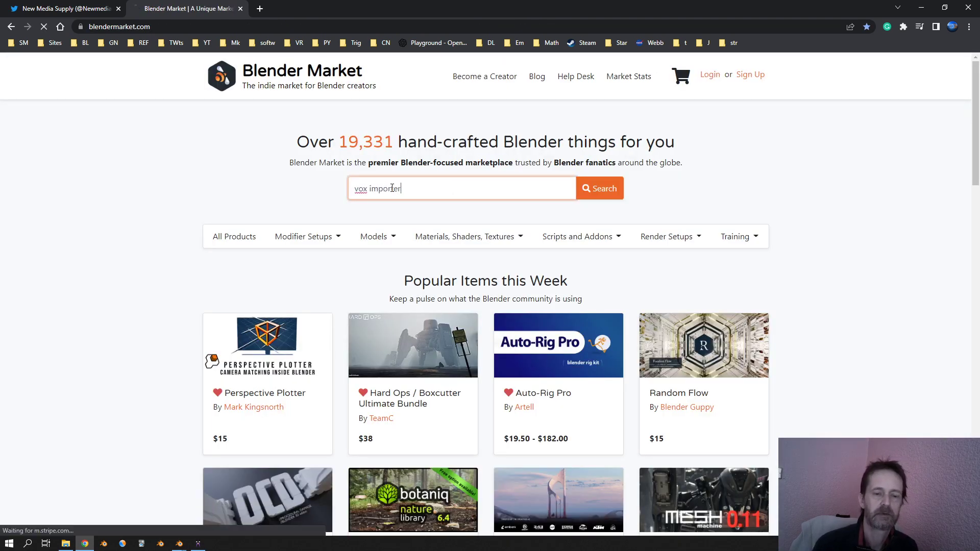
{"action": "left_click", "coordinate": [599, 189]}
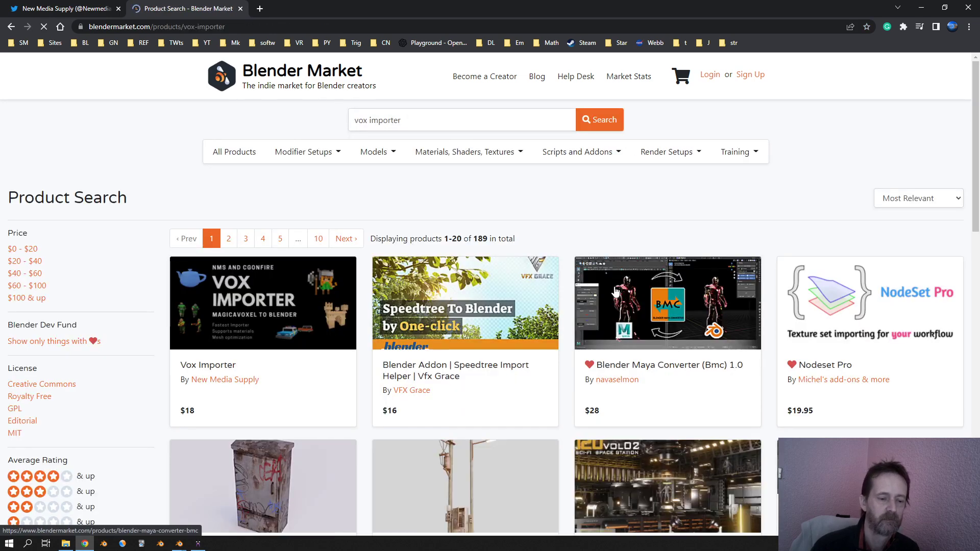
{"action": "left_click", "coordinate": [263, 303]}
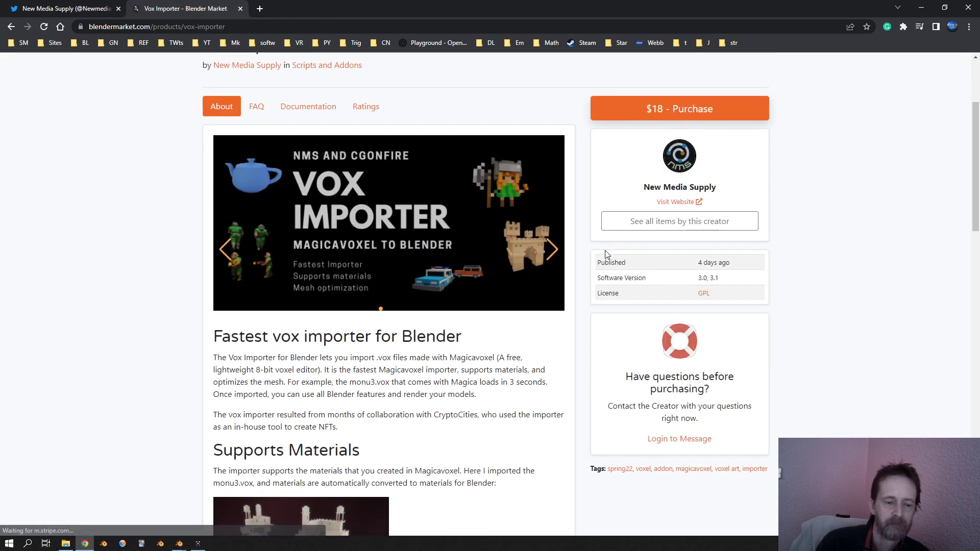
- Scroll the product page, highlight the Mesh Optimization heading, and read down through Limitations
{"action": "scroll", "scroll_direction": "up", "scroll_amount": 3}
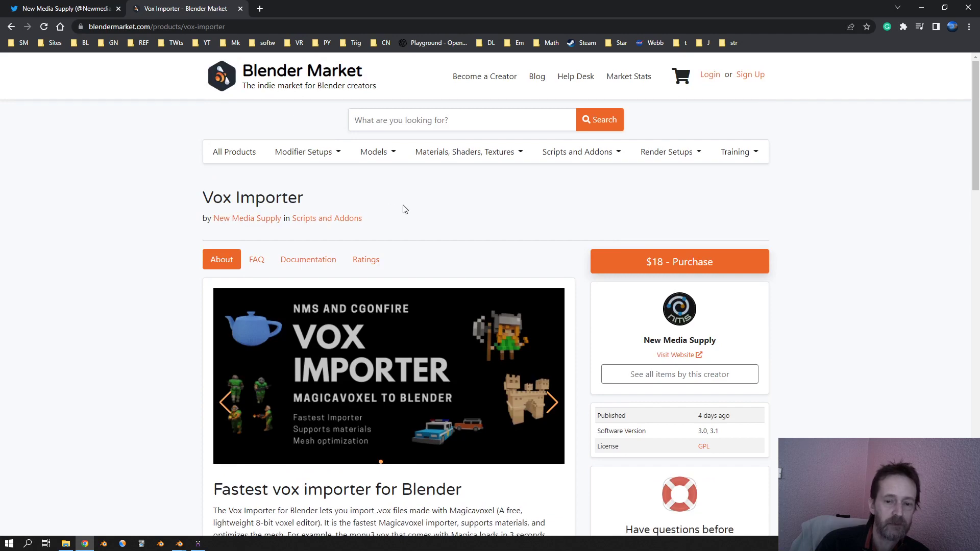
{"action": "scroll", "scroll_direction": "down", "scroll_amount": 3}
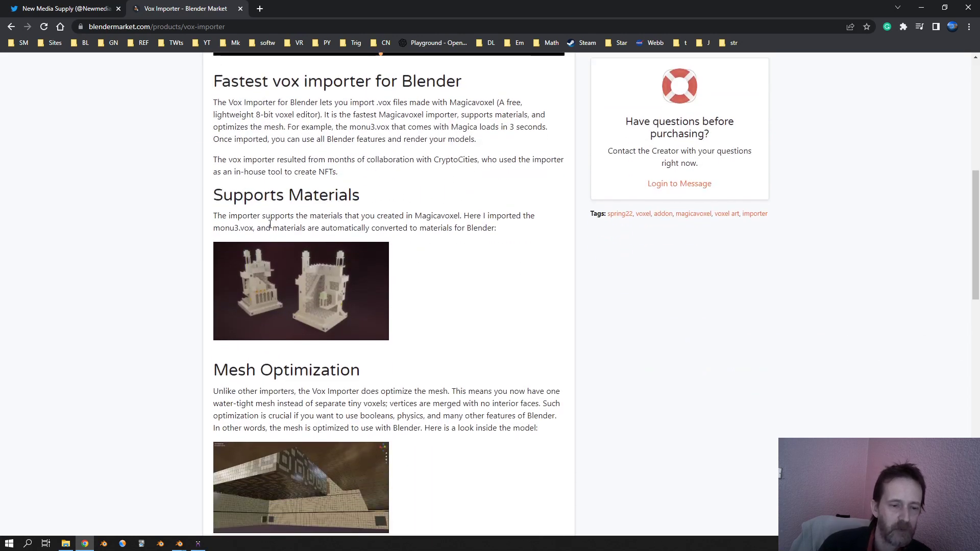
{"action": "scroll", "scroll_direction": "down", "scroll_amount": 3}
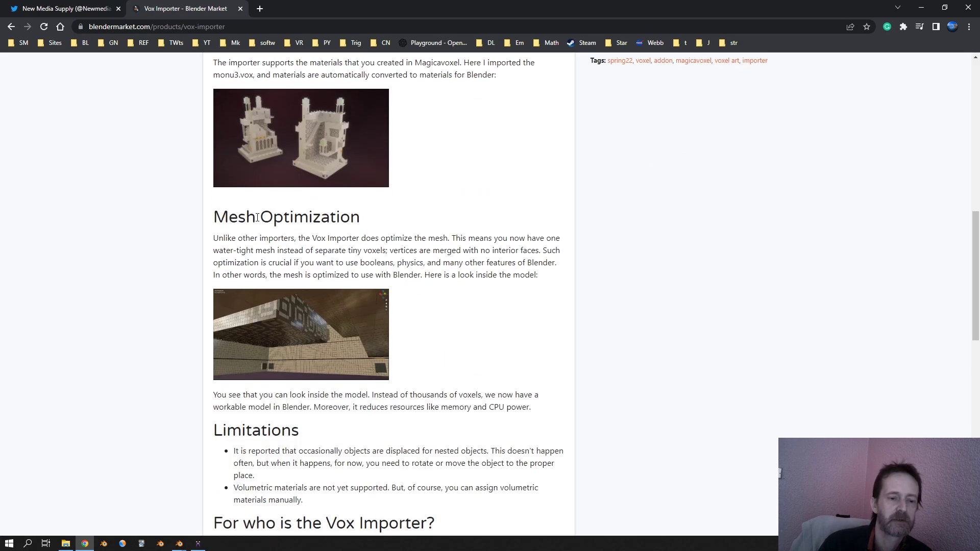
{"action": "double_click", "coordinate": [300, 217]}
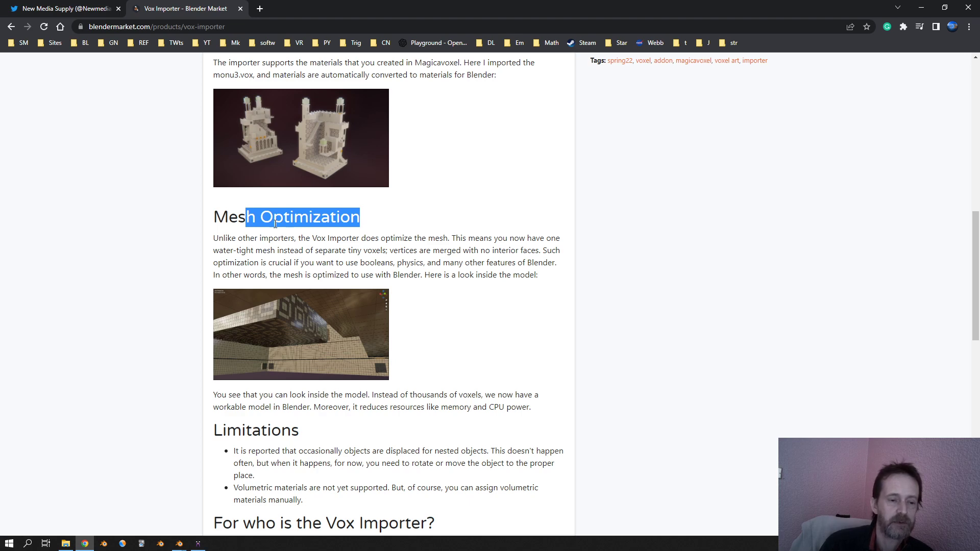
{"action": "scroll", "scroll_direction": "down", "scroll_amount": 3}
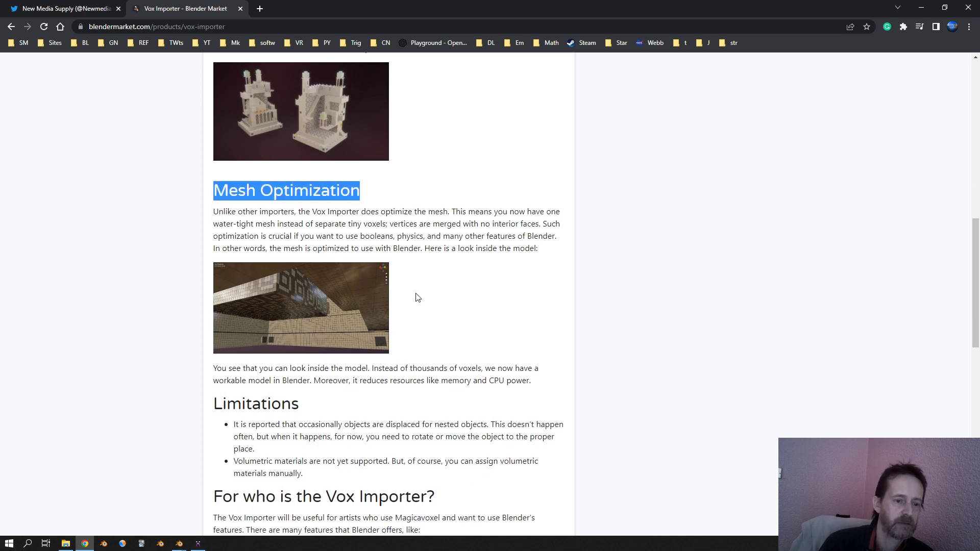
{"action": "scroll", "scroll_direction": "down", "scroll_amount": 3}
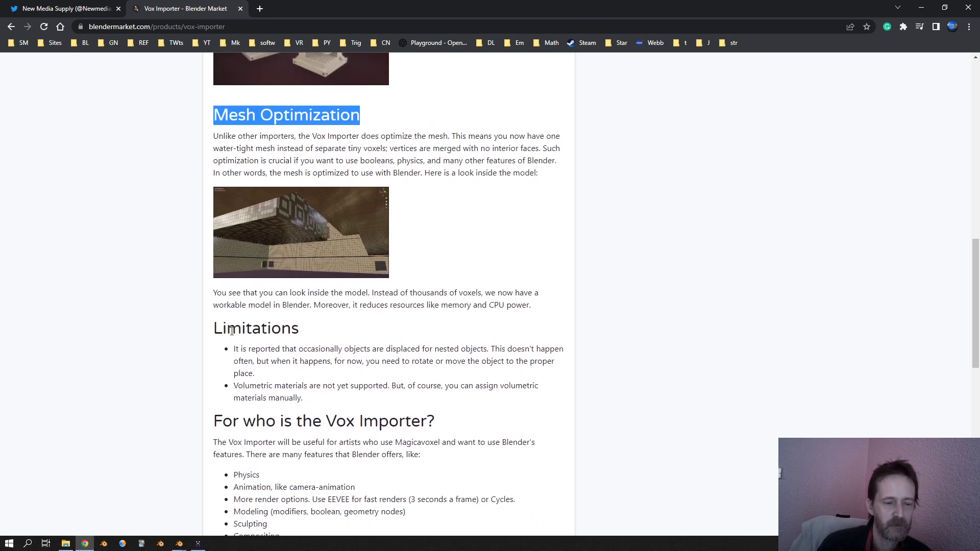
{"action": "scroll", "scroll_direction": "down", "scroll_amount": 3}
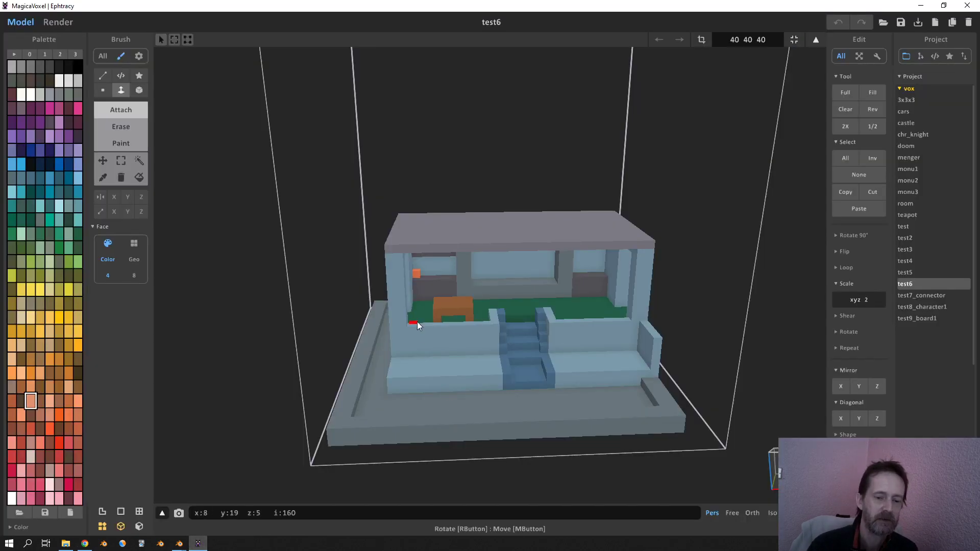
{"action": "mouse_move", "coordinate": [490, 290]}
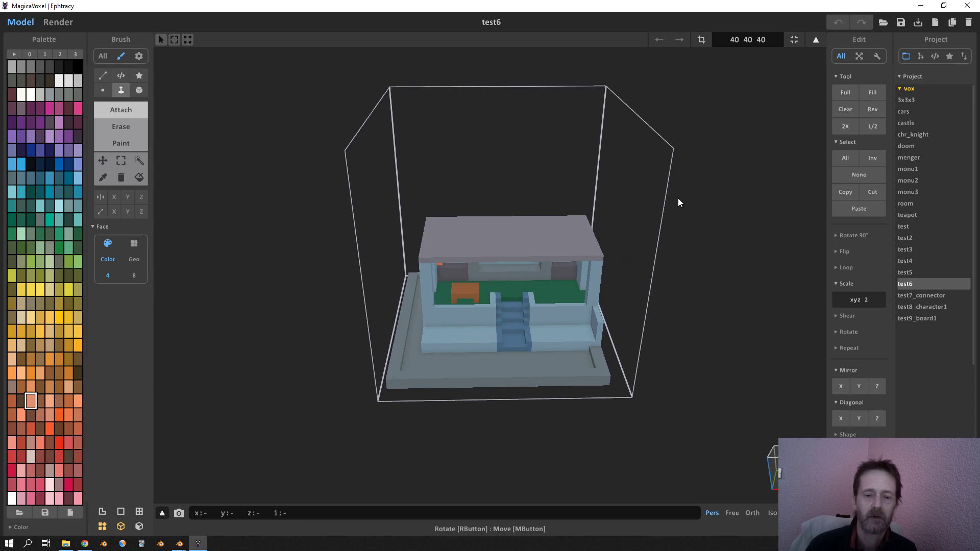
{"action": "mouse_move", "coordinate": [464, 236]}
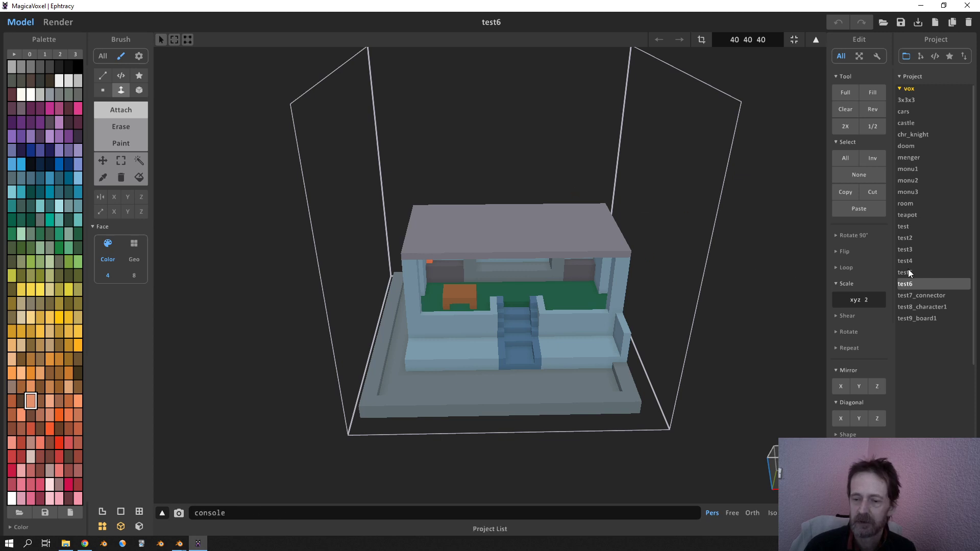
{"action": "mouse_move", "coordinate": [874, 331]}
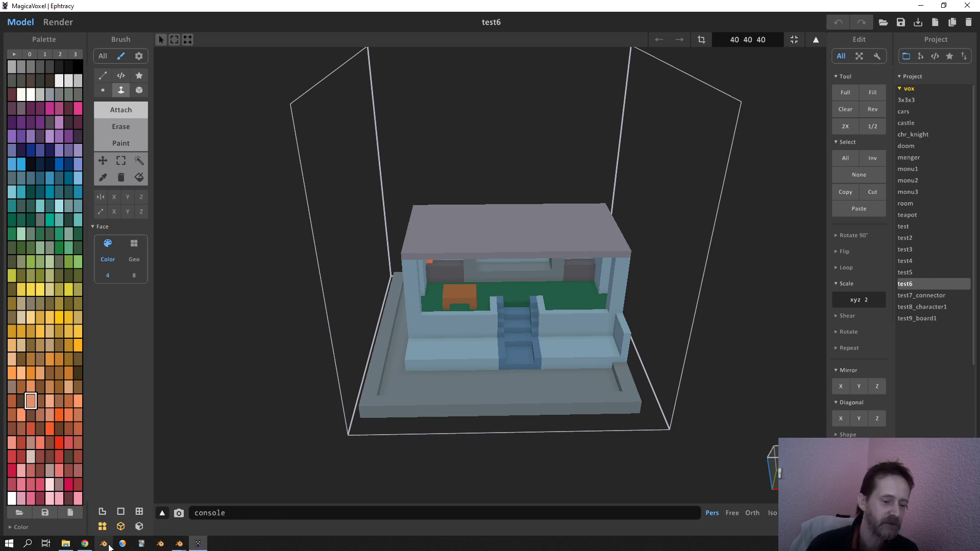
{"action": "mouse_move", "coordinate": [85, 543]}
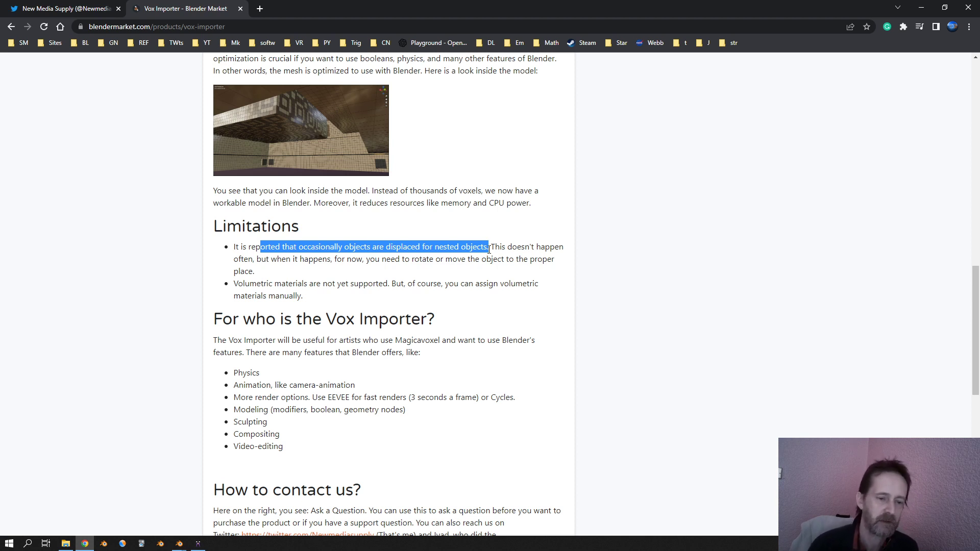
{"action": "mouse_move", "coordinate": [239, 280]}
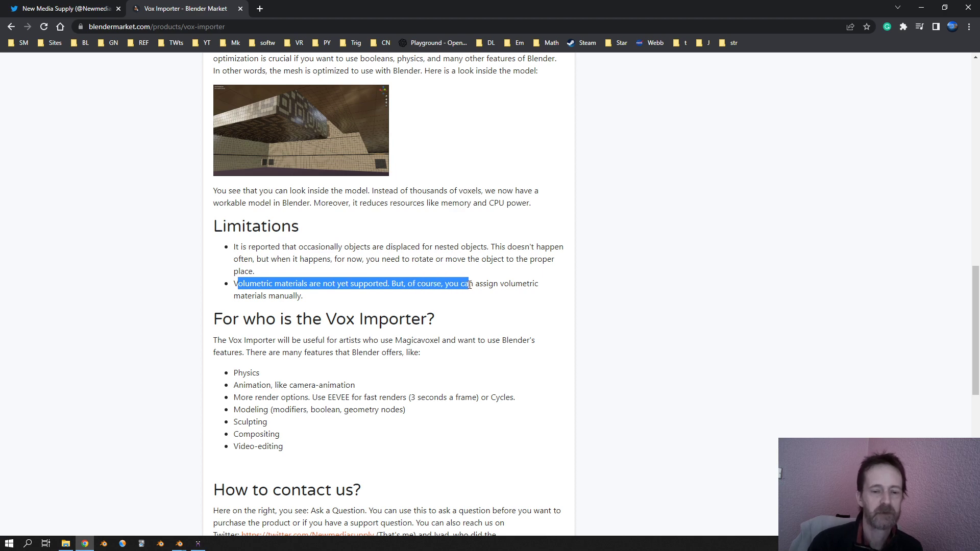
{"action": "mouse_move", "coordinate": [201, 526]}
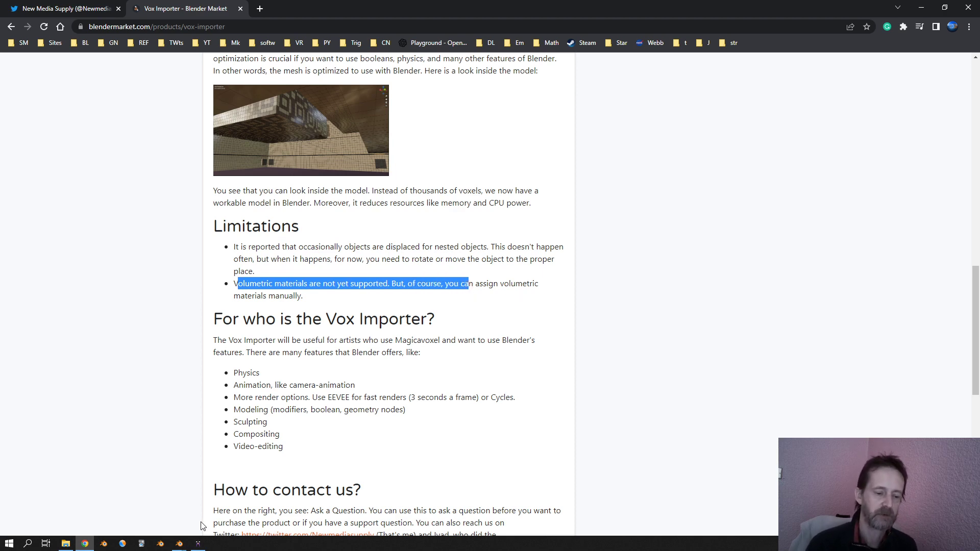
- Compare the voxel house in Blender and MagicaVoxel with the Vox Importer product page
{"action": "left_click", "coordinate": [178, 543]}
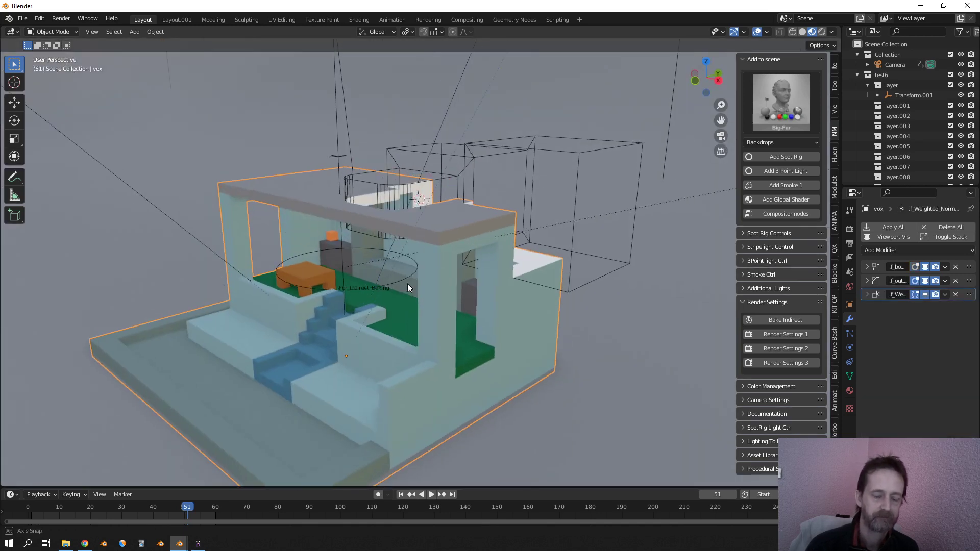
{"action": "left_click", "coordinate": [197, 543]}
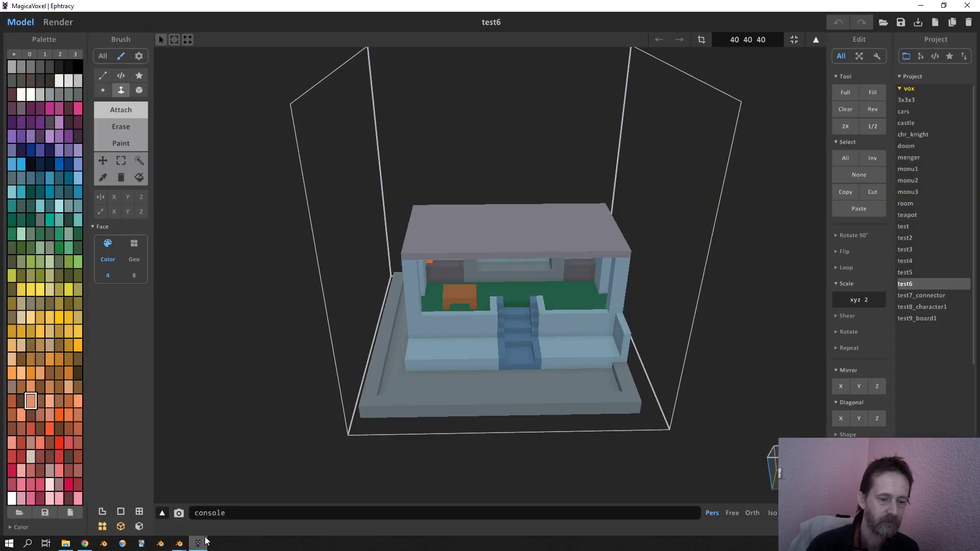
{"action": "left_click", "coordinate": [84, 543]}
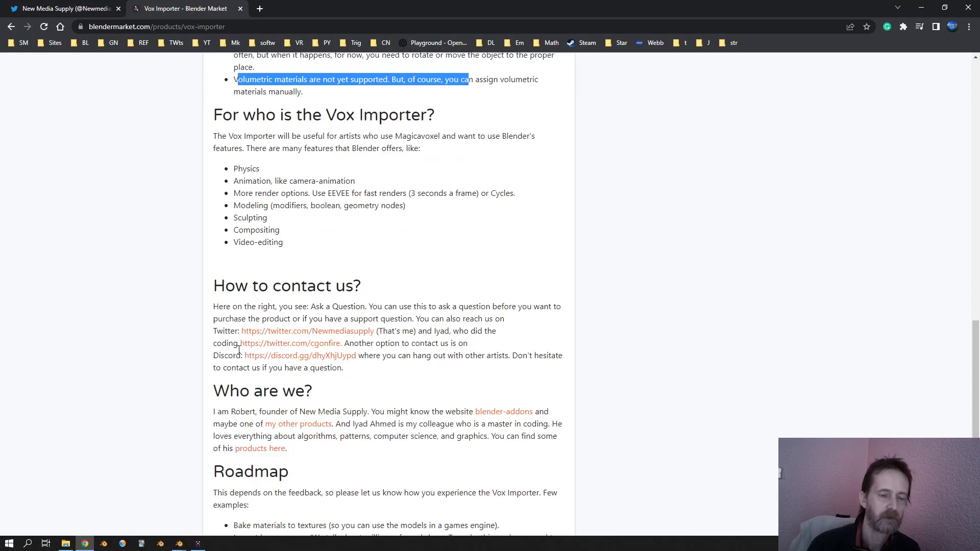
{"action": "scroll", "scroll_direction": "down", "scroll_amount": 3}
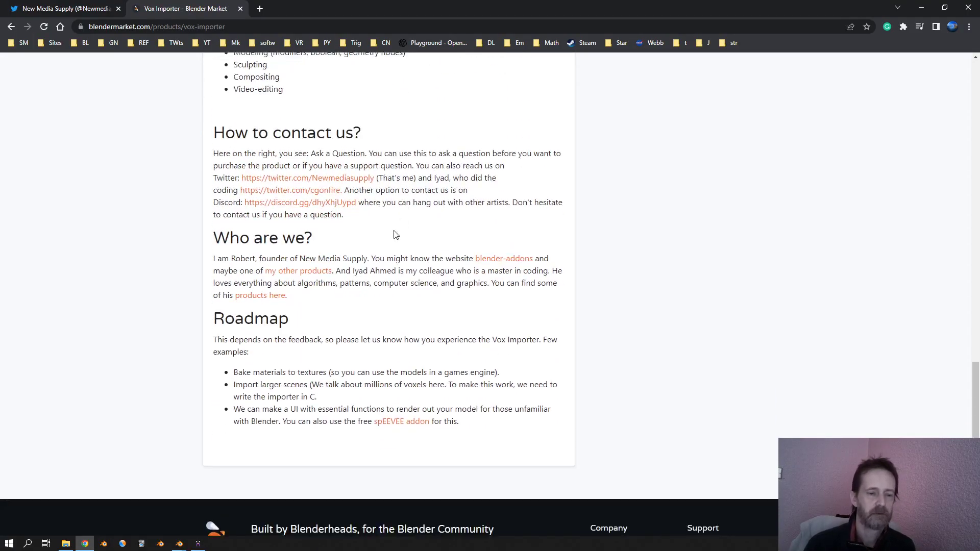
{"action": "scroll", "scroll_direction": "up", "scroll_amount": 3}
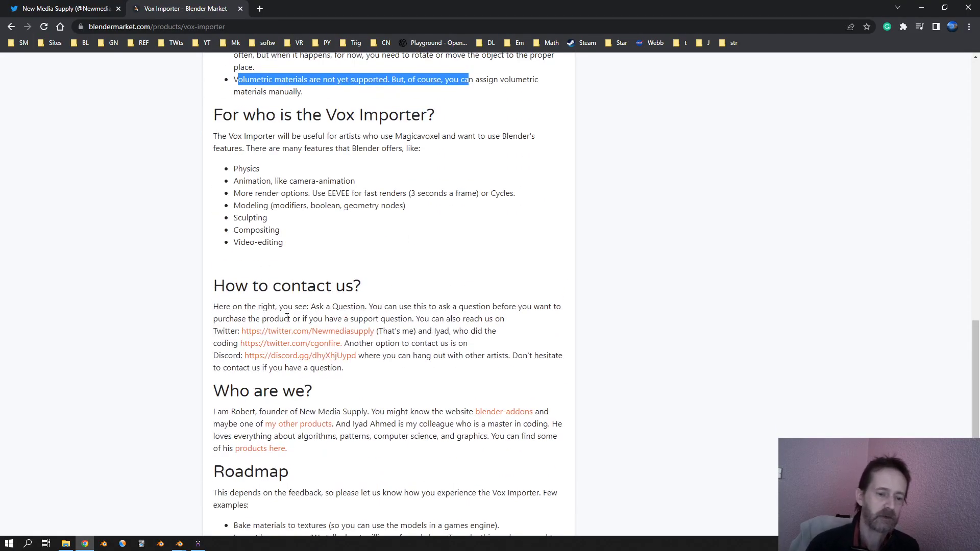
{"action": "scroll", "scroll_direction": "down", "scroll_amount": 3}
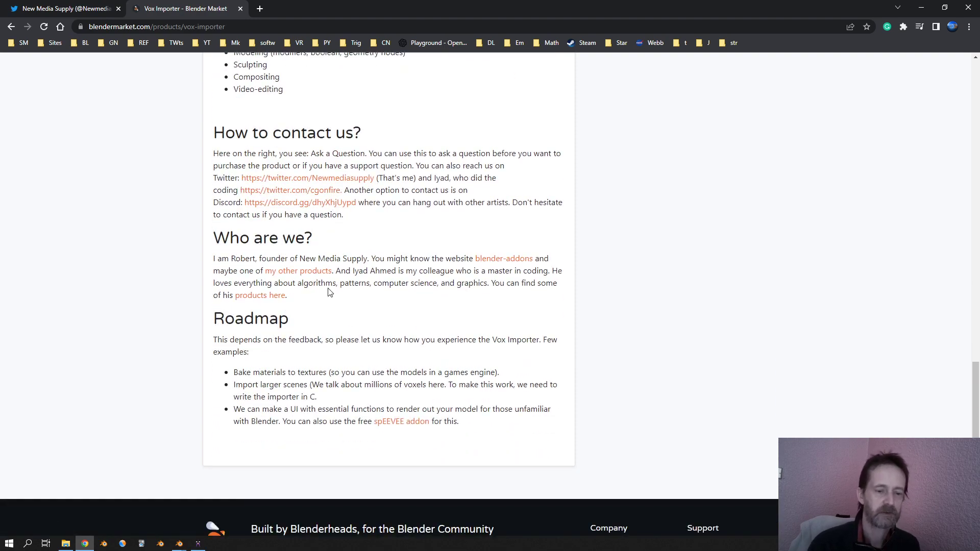
{"action": "mouse_move", "coordinate": [319, 331]}
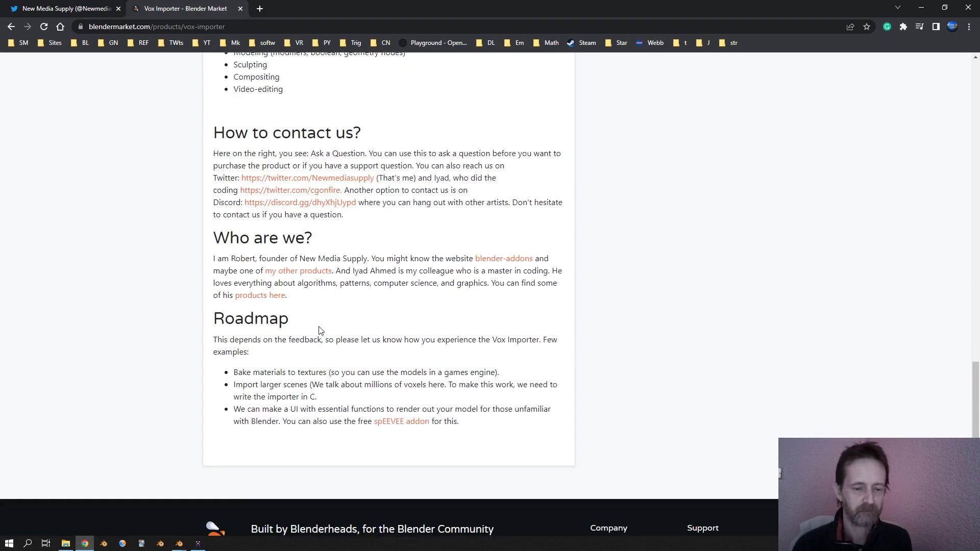
{"action": "scroll", "scroll_direction": "up", "scroll_amount": 3}
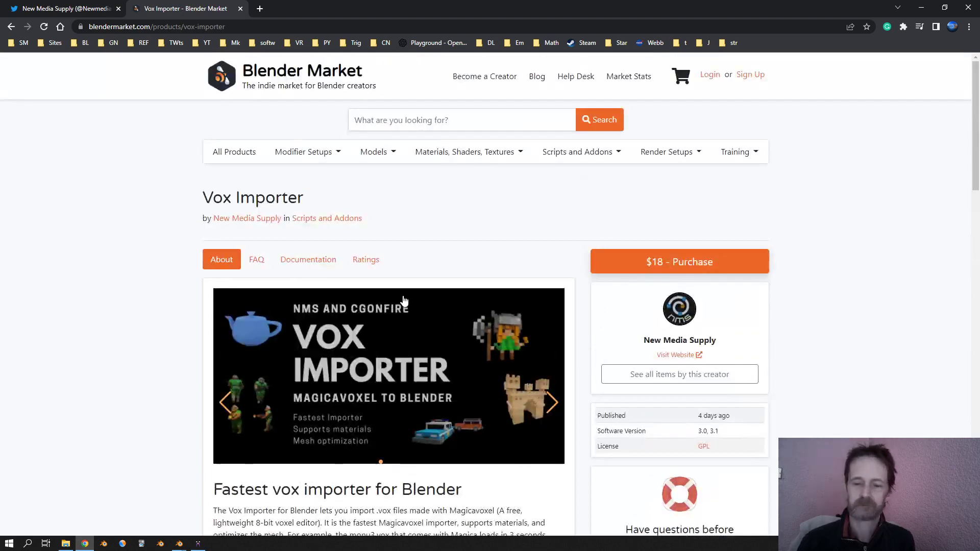
{"action": "scroll", "scroll_direction": "down", "scroll_amount": 3}
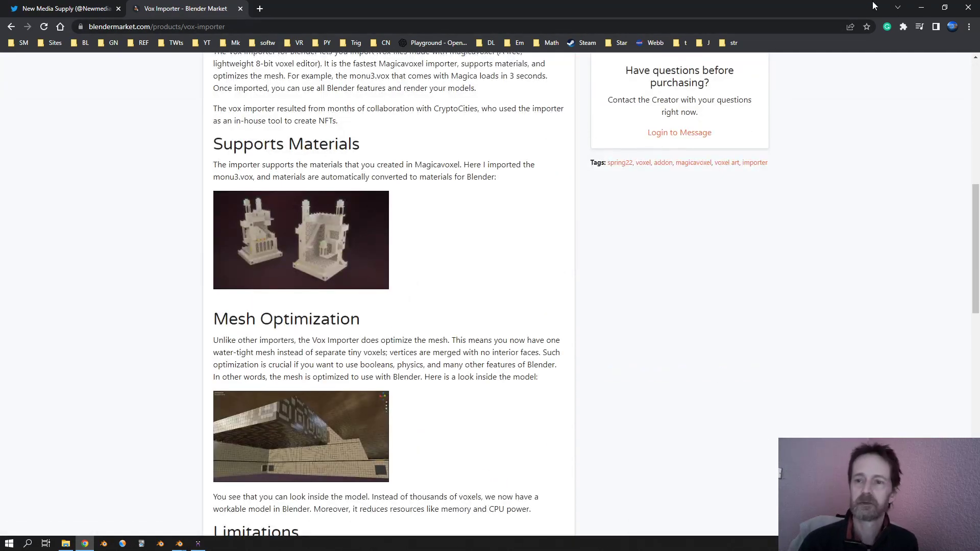
- Recheck the MagicaVoxel model, then open blender-addons.org in a new tab
{"action": "left_click", "coordinate": [197, 543]}
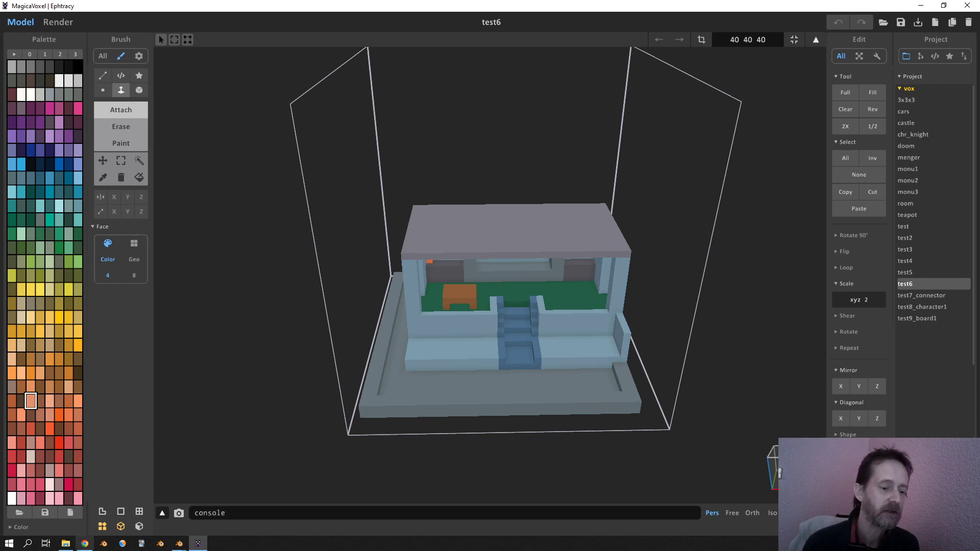
{"action": "left_click", "coordinate": [84, 542]}
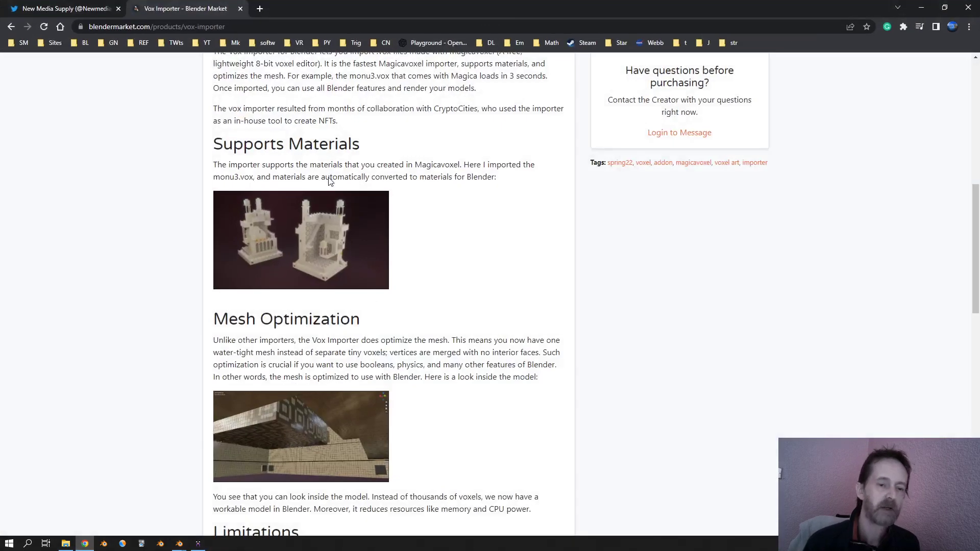
{"action": "left_click", "coordinate": [259, 8]}
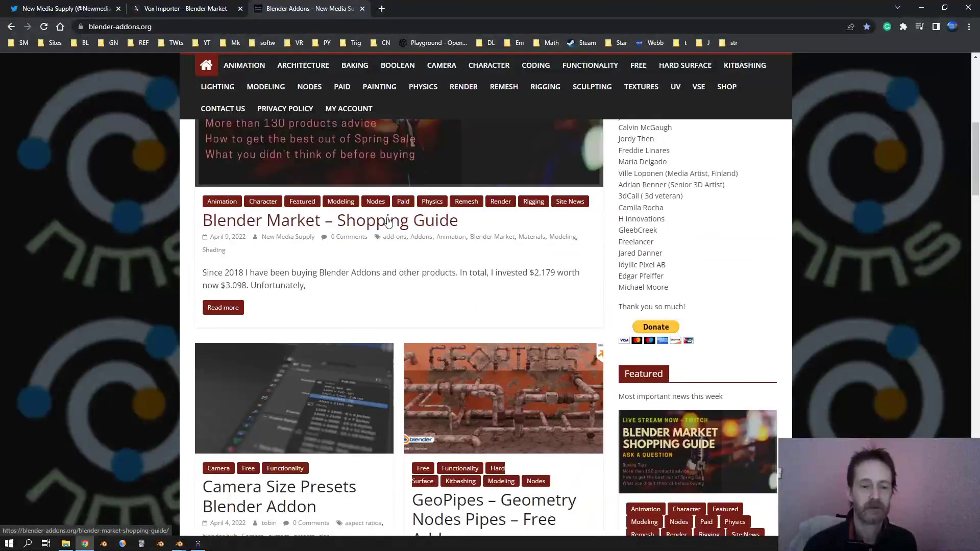
- Open the 'Blender Market – Shopping Guide' post and scroll to its Great Creators section
{"action": "left_click", "coordinate": [329, 220]}
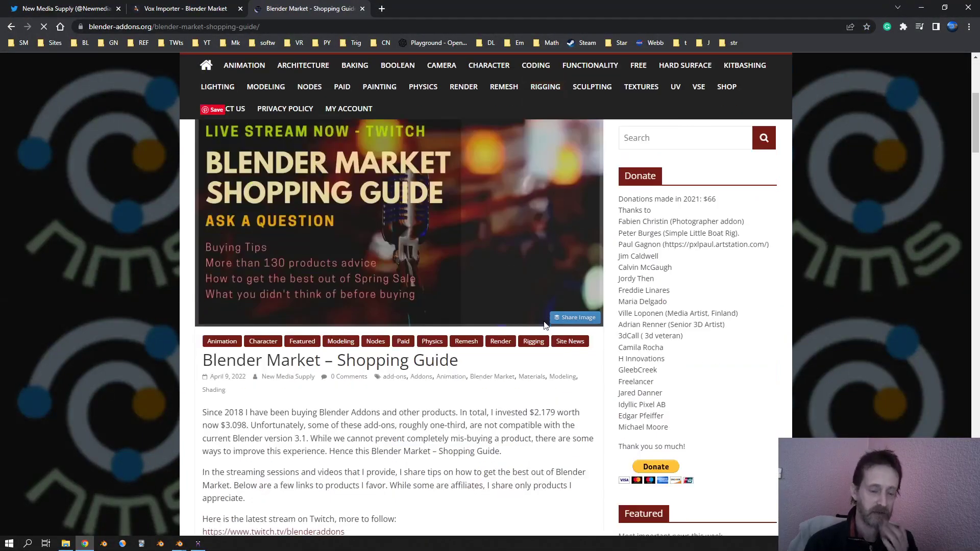
{"action": "scroll", "scroll_direction": "down", "scroll_amount": 3}
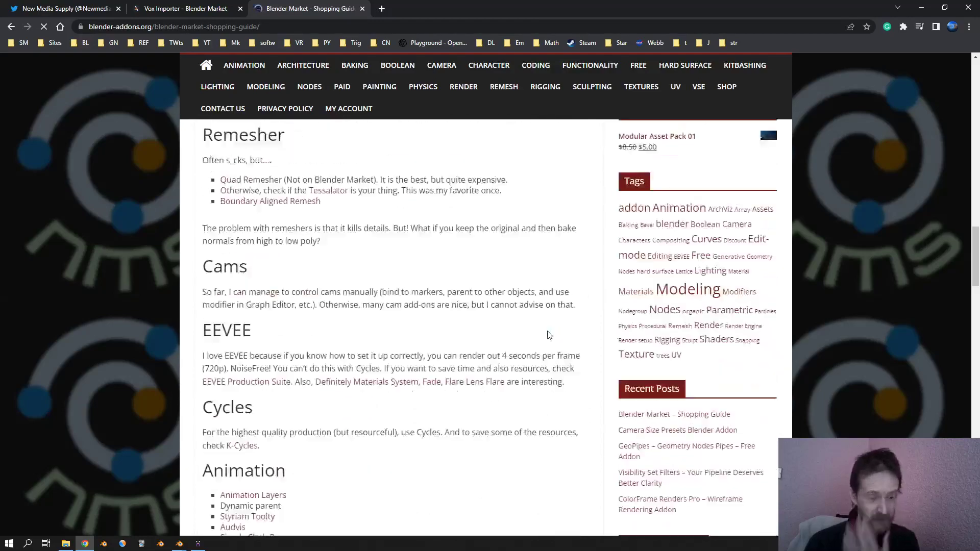
{"action": "scroll", "scroll_direction": "down", "scroll_amount": 3}
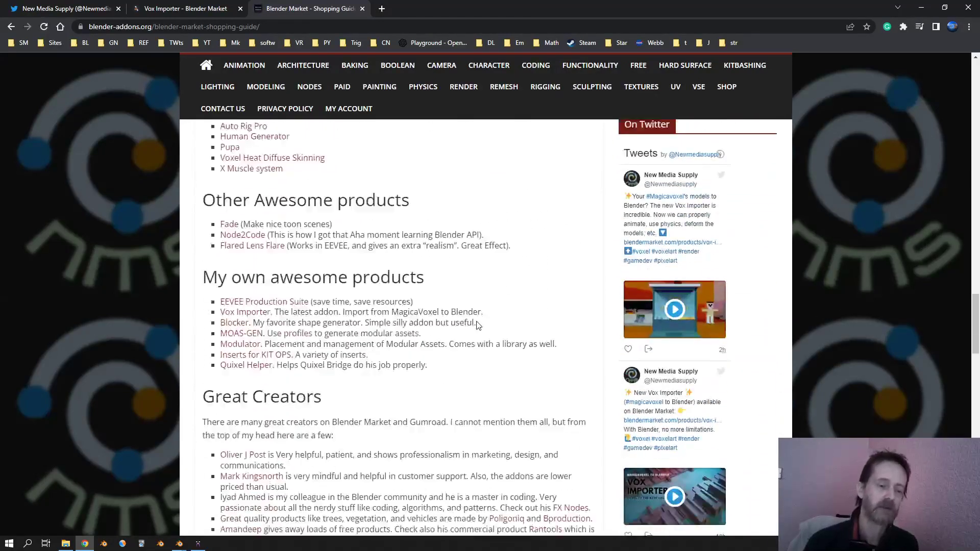
{"action": "scroll", "scroll_direction": "down", "scroll_amount": 3}
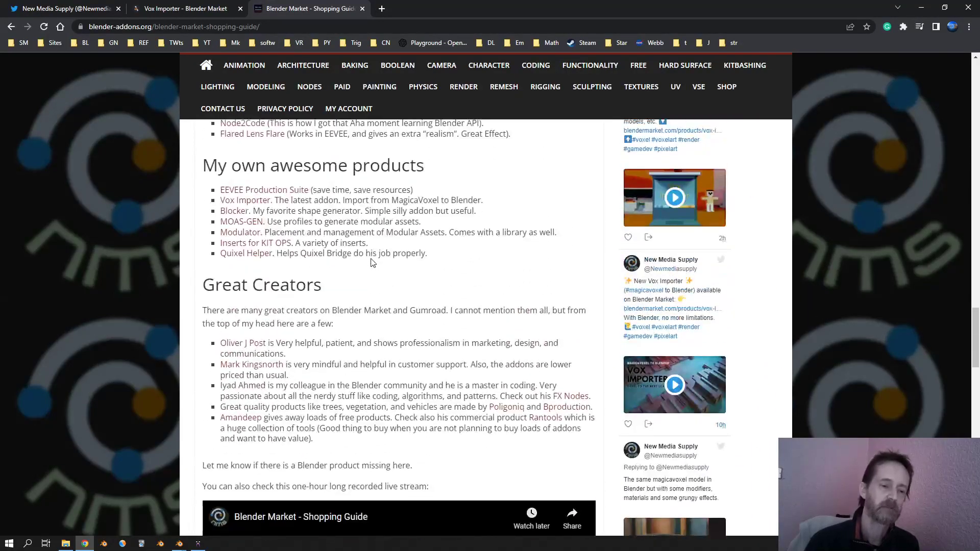
{"action": "scroll", "scroll_direction": "down", "scroll_amount": 3}
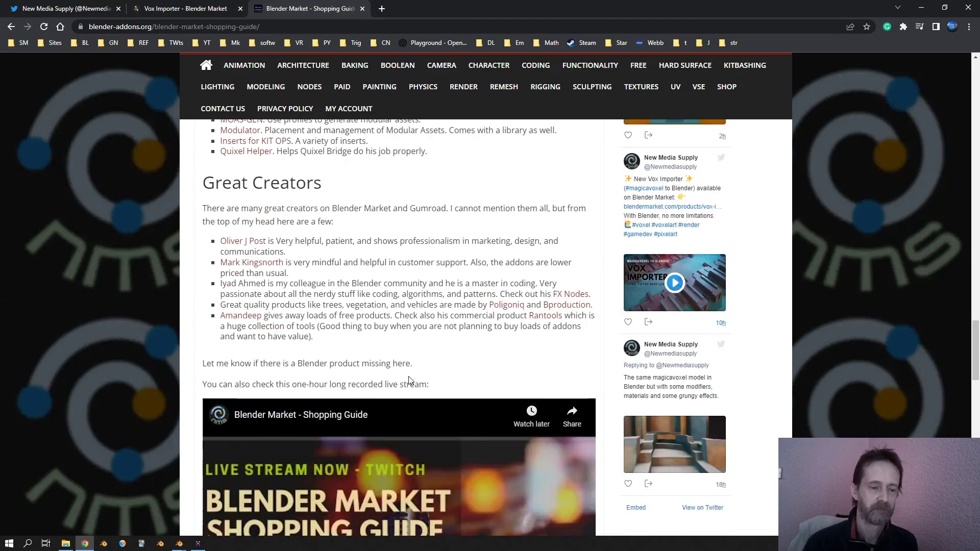
{"action": "mouse_move", "coordinate": [346, 447]}
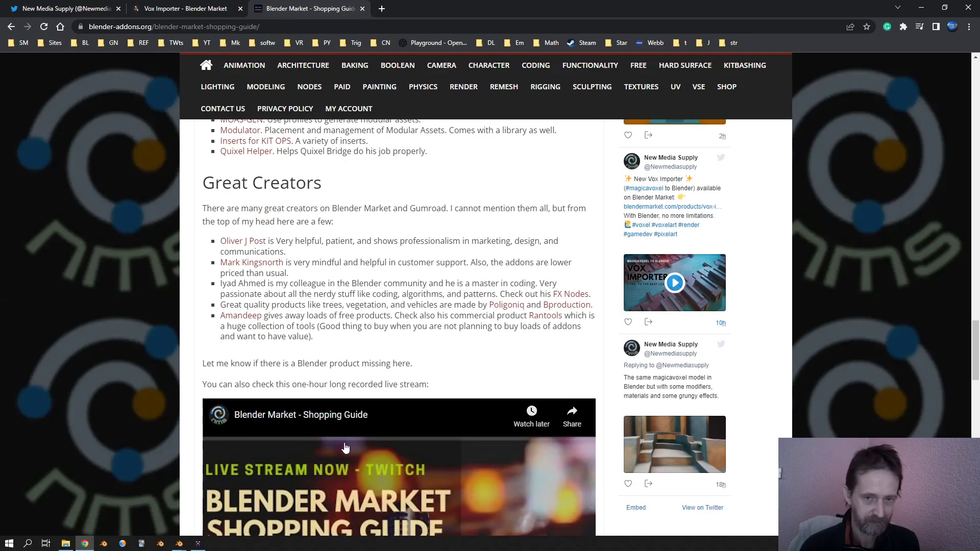